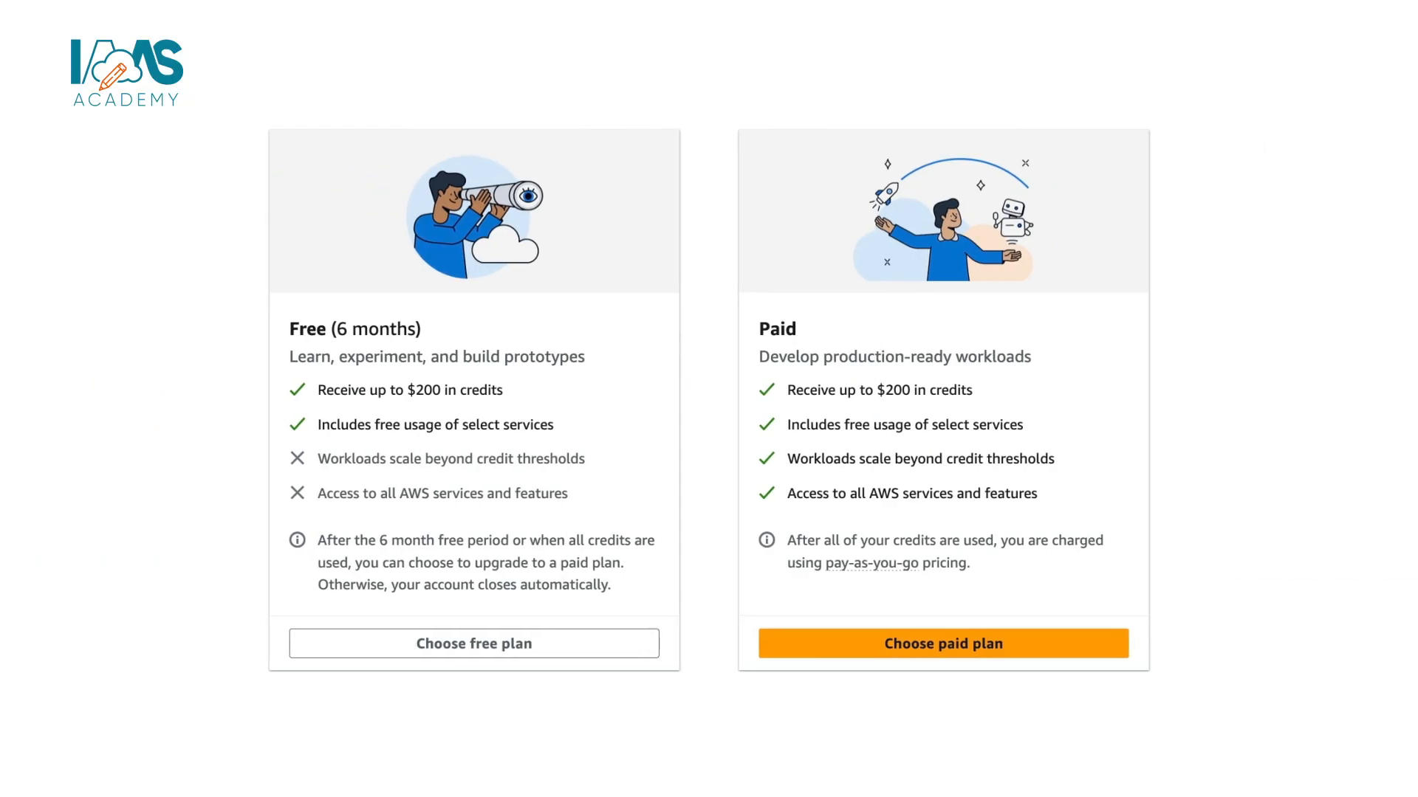
# - Switch from the presentation to the Chrome window showing the AWS Free Tier page
pyautogui.click(472, 643)
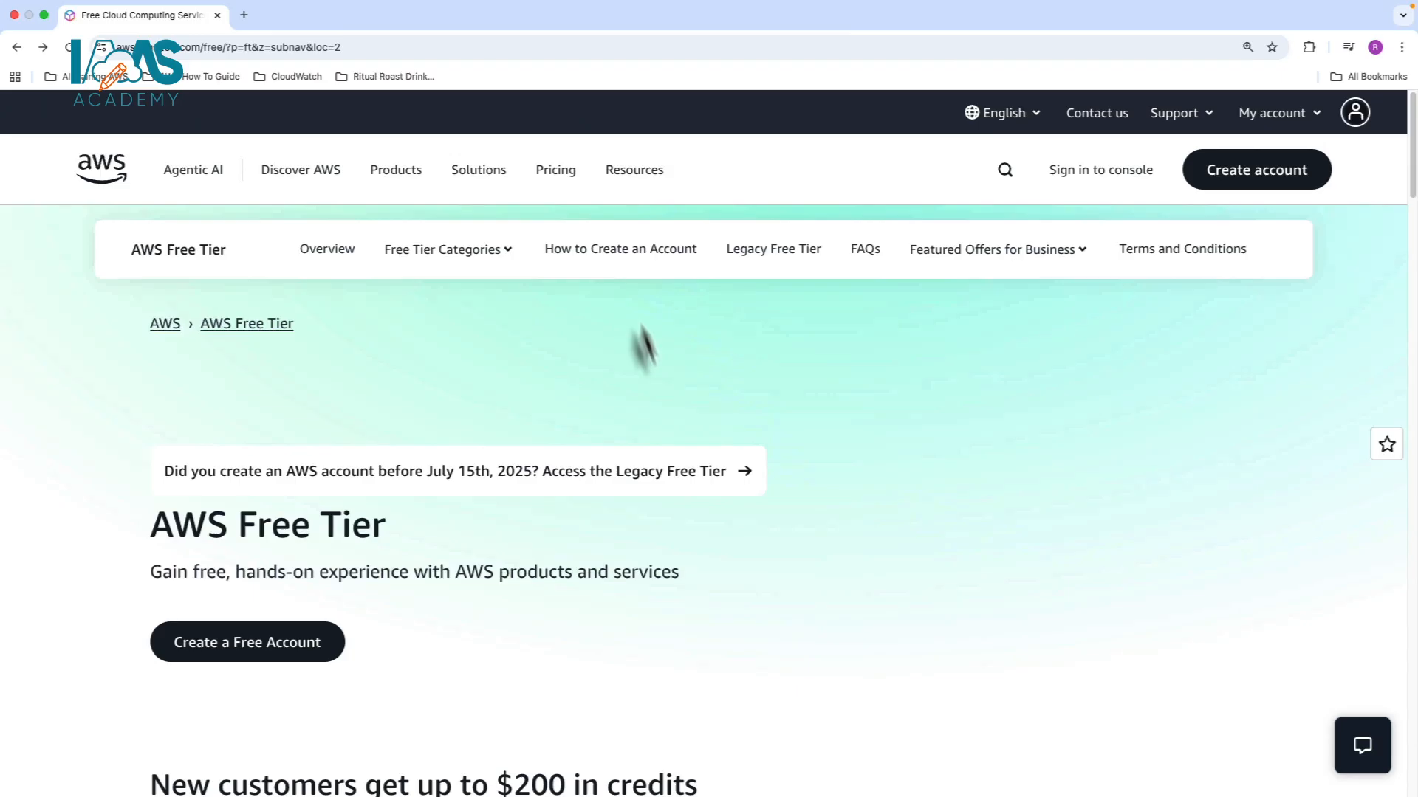
pyautogui.moveTo(493, 384)
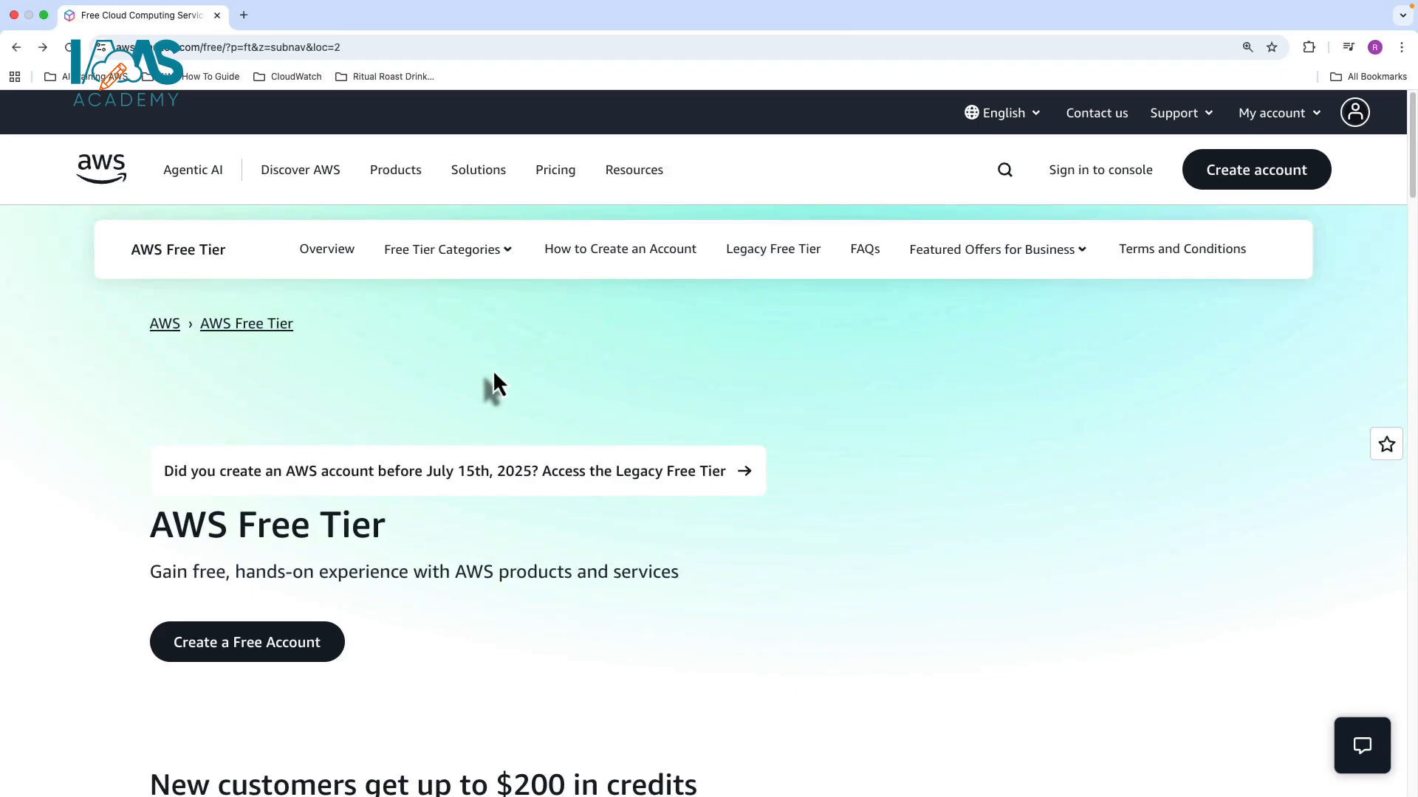
pyautogui.moveTo(443, 430)
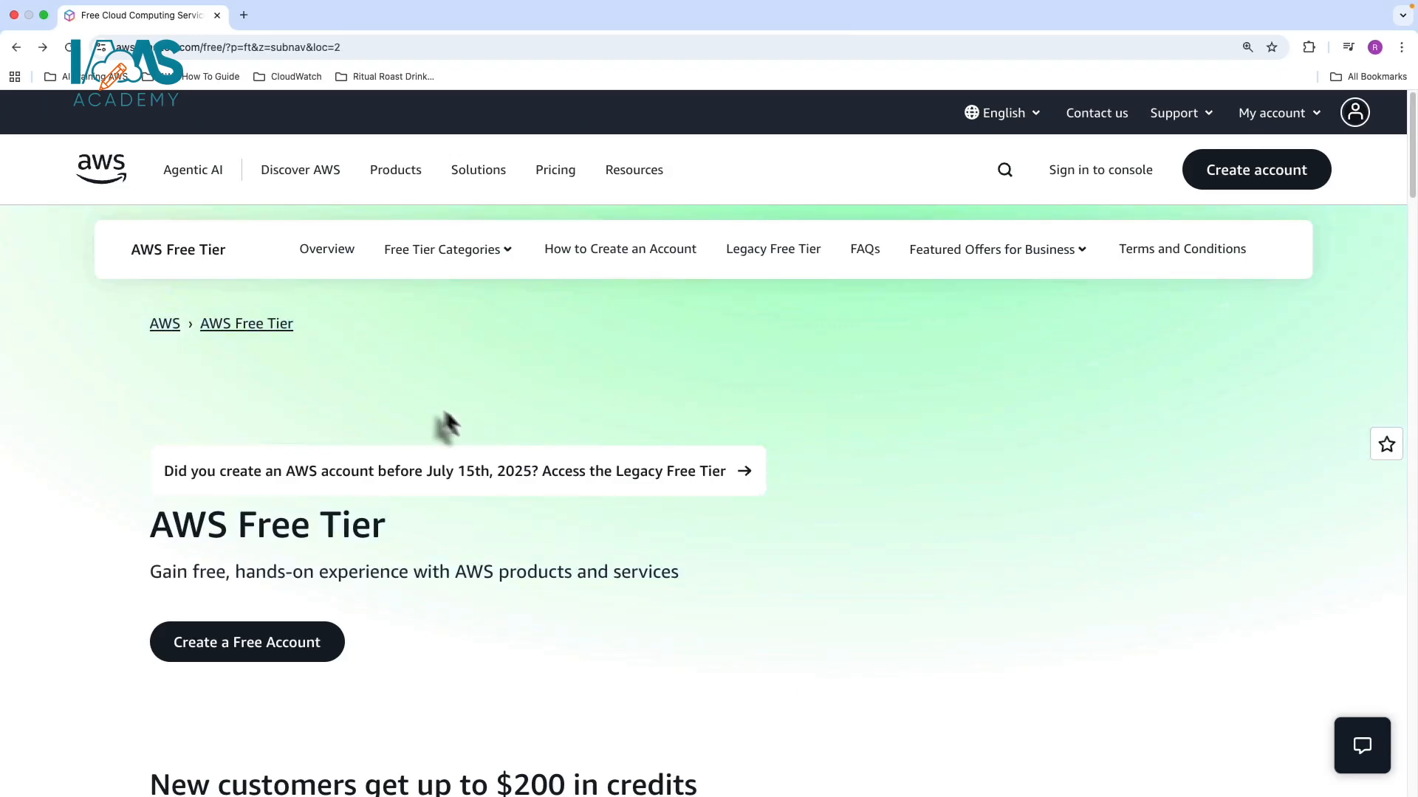
pyautogui.moveTo(538, 496)
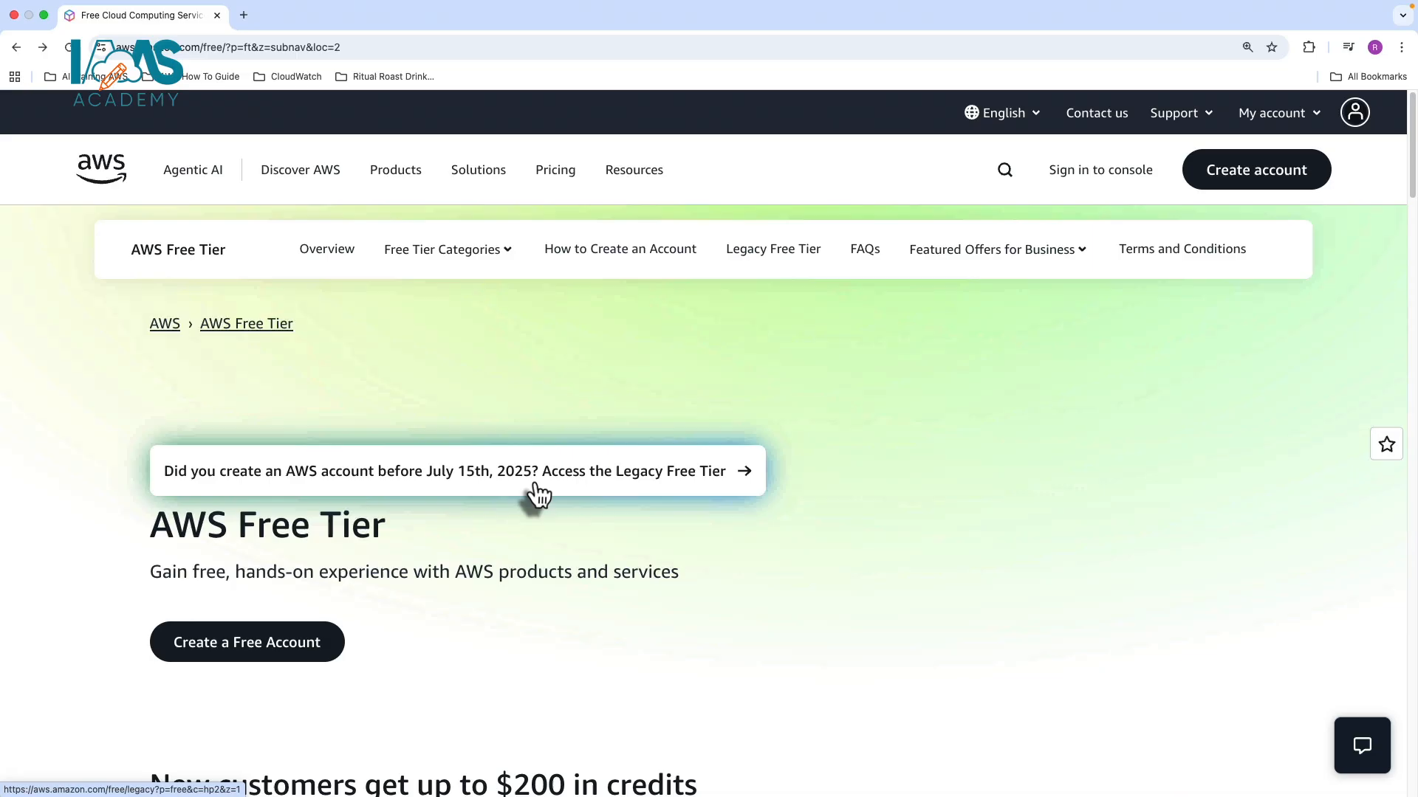
pyautogui.moveTo(728, 484)
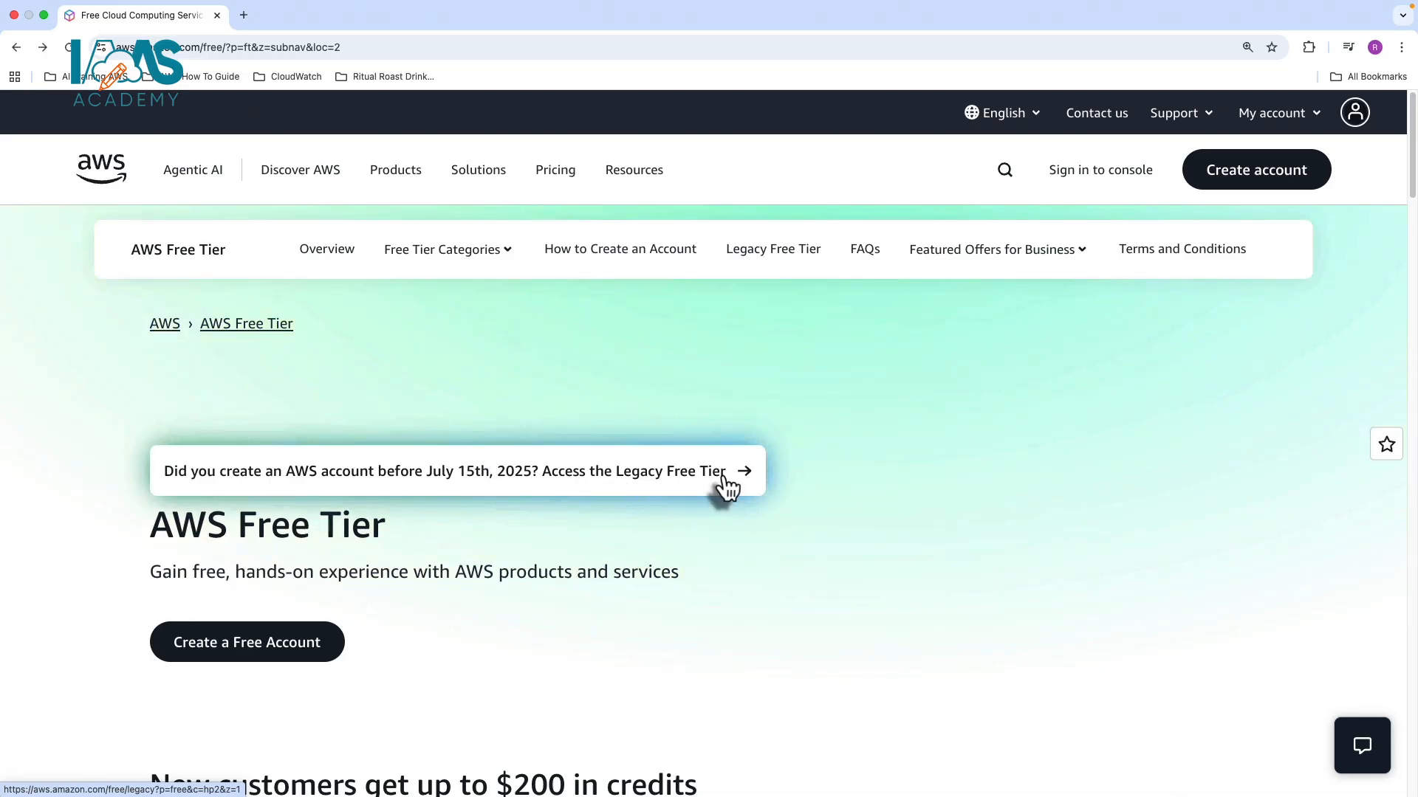
pyautogui.moveTo(756, 505)
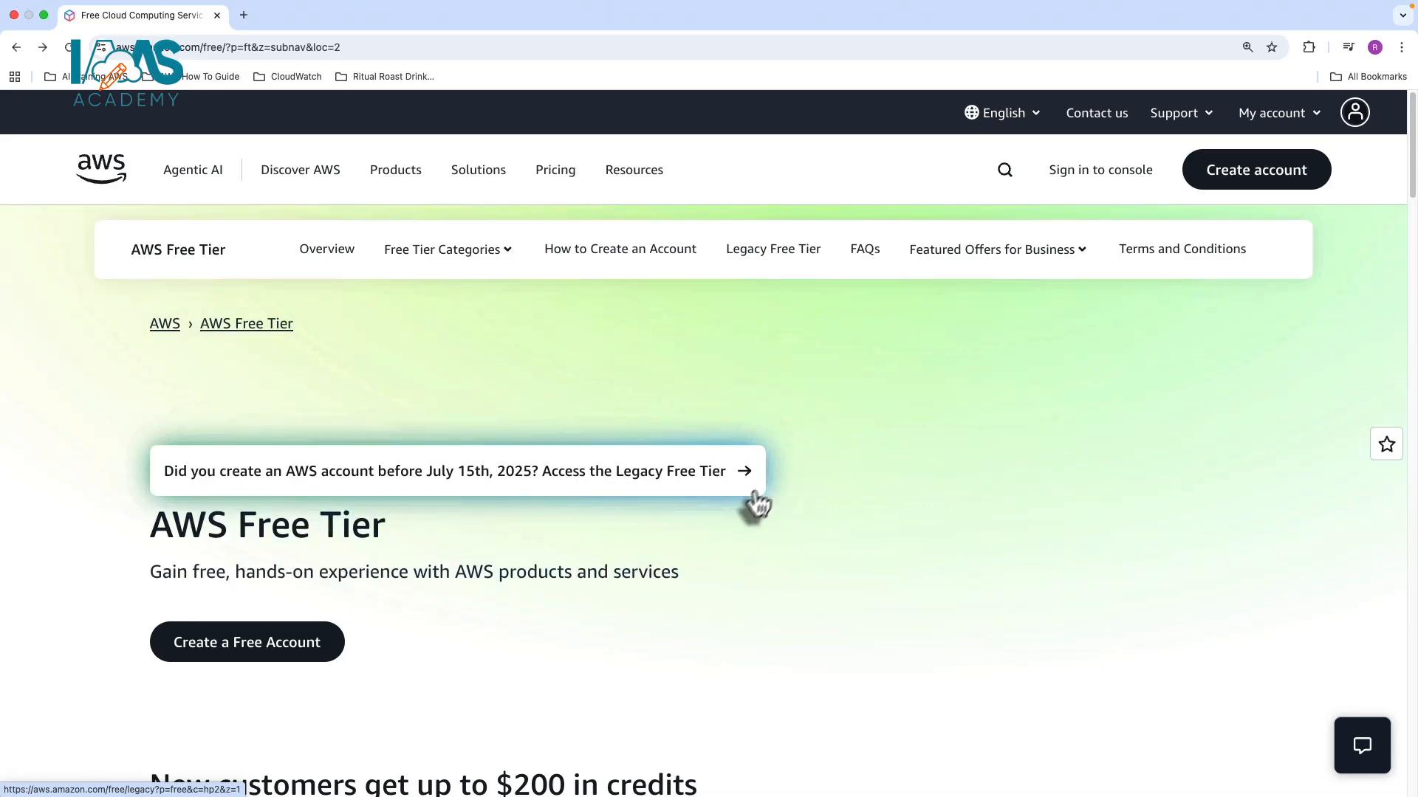
pyautogui.moveTo(505, 489)
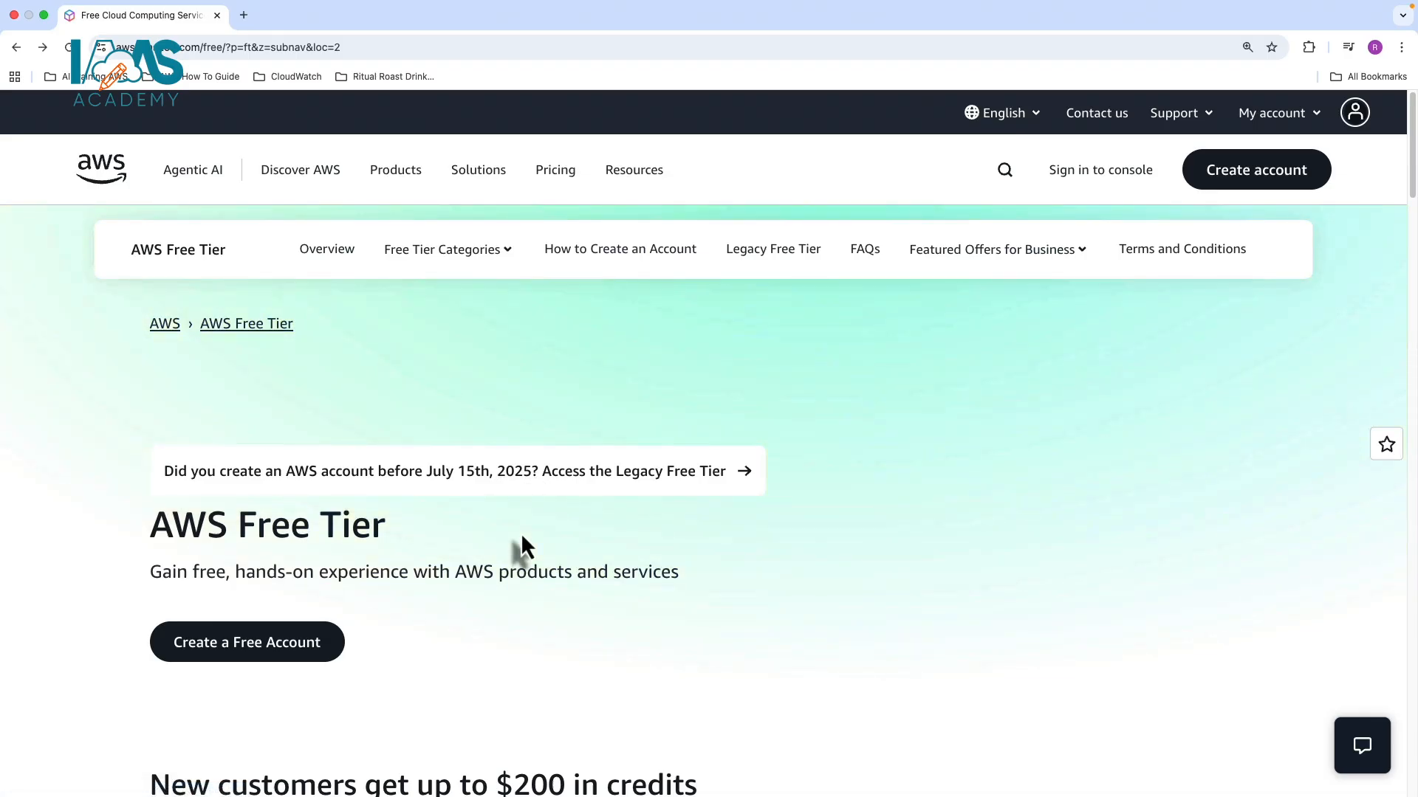
# - Scroll to the $200 credits paragraph, highlight the $100 USD amount, and reach the Free versus Paid Plan lists
pyautogui.scroll(-3)
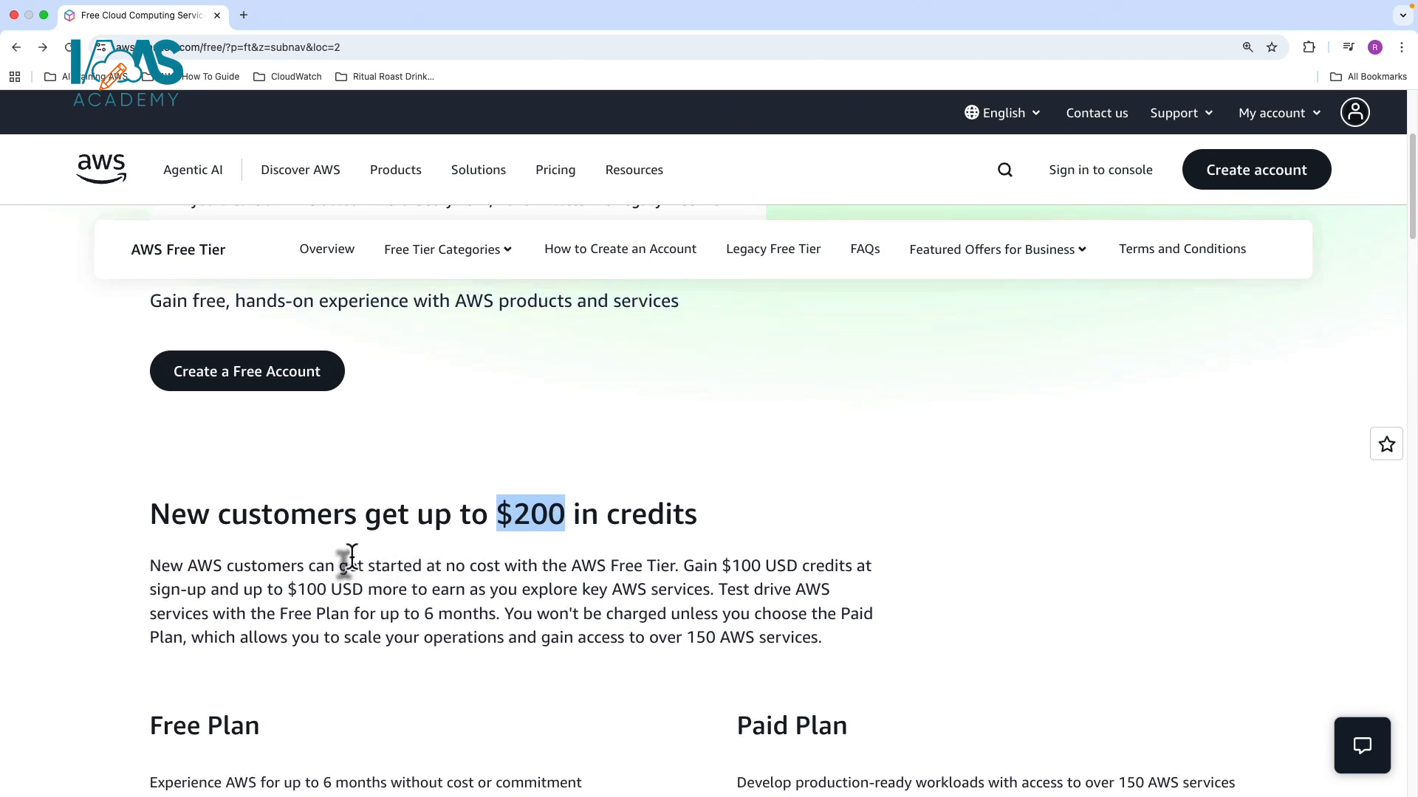
pyautogui.doubleClick(320, 589)
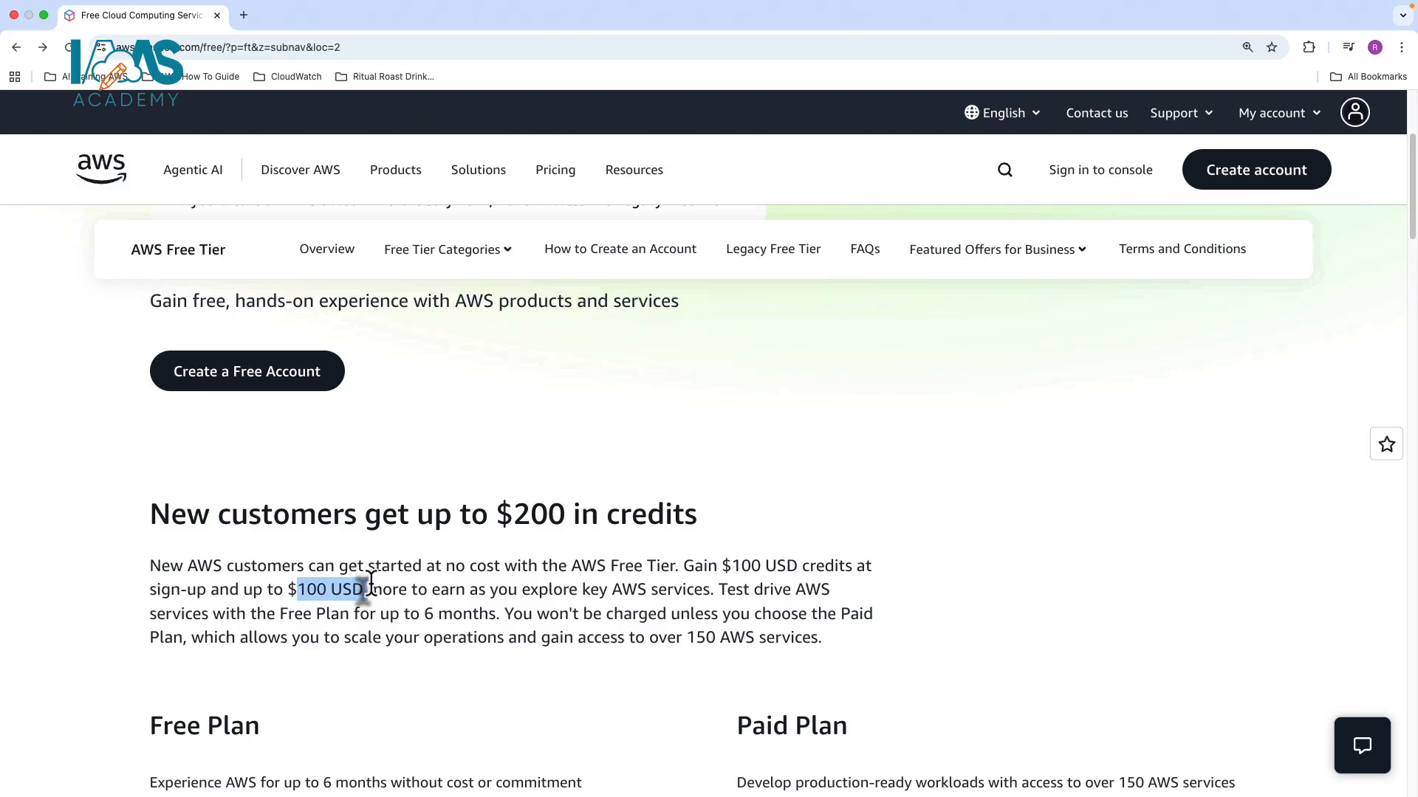
pyautogui.moveTo(281, 604)
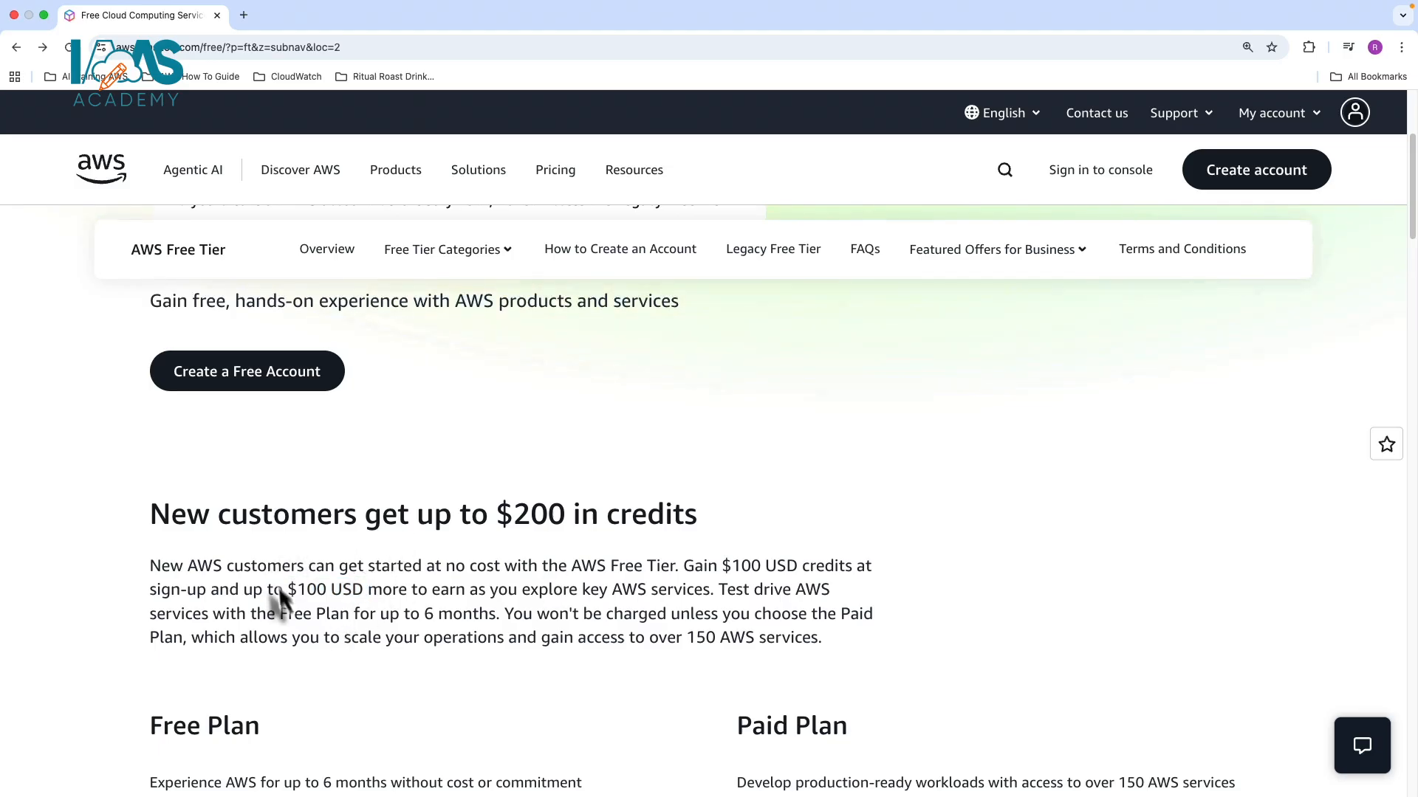
pyautogui.doubleClick(323, 589)
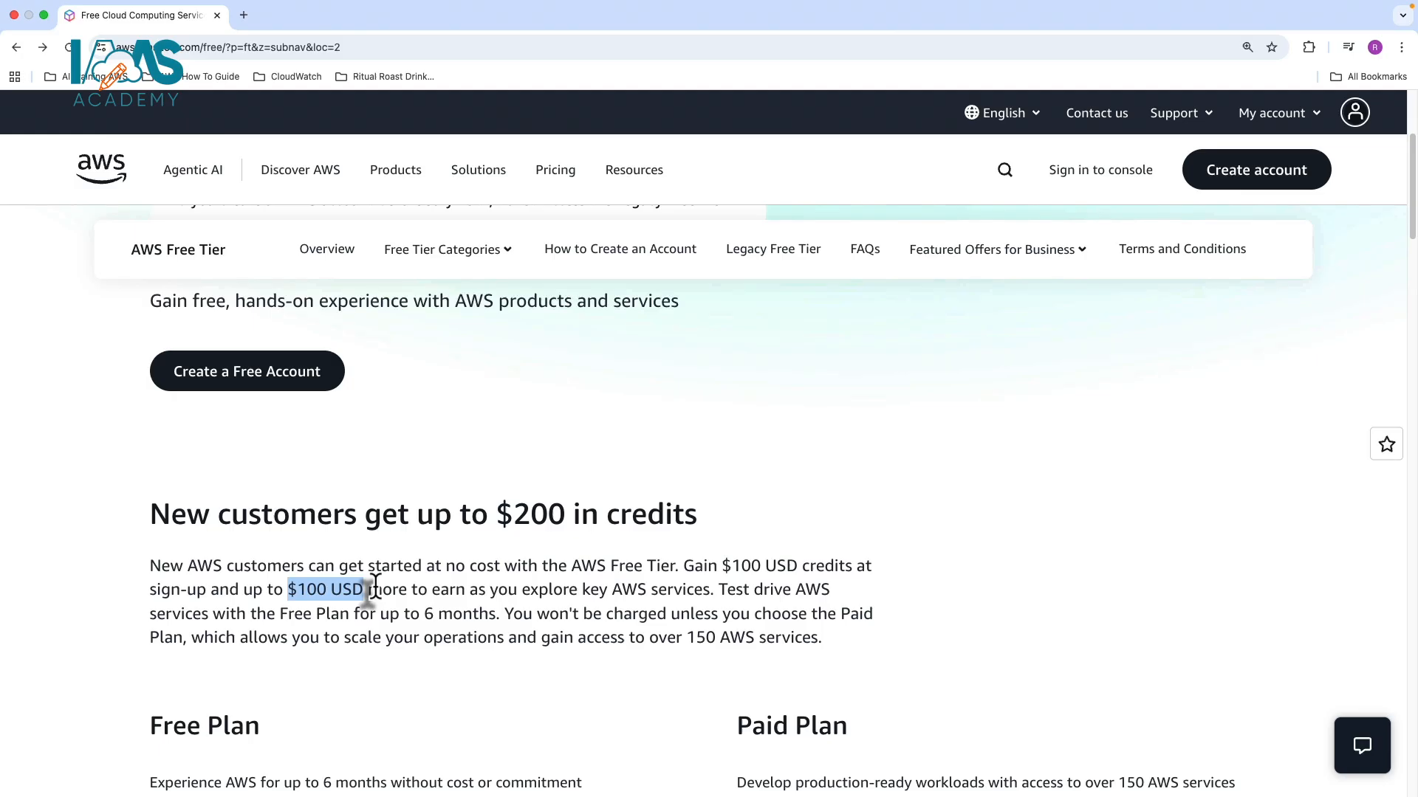
pyautogui.scroll(-3)
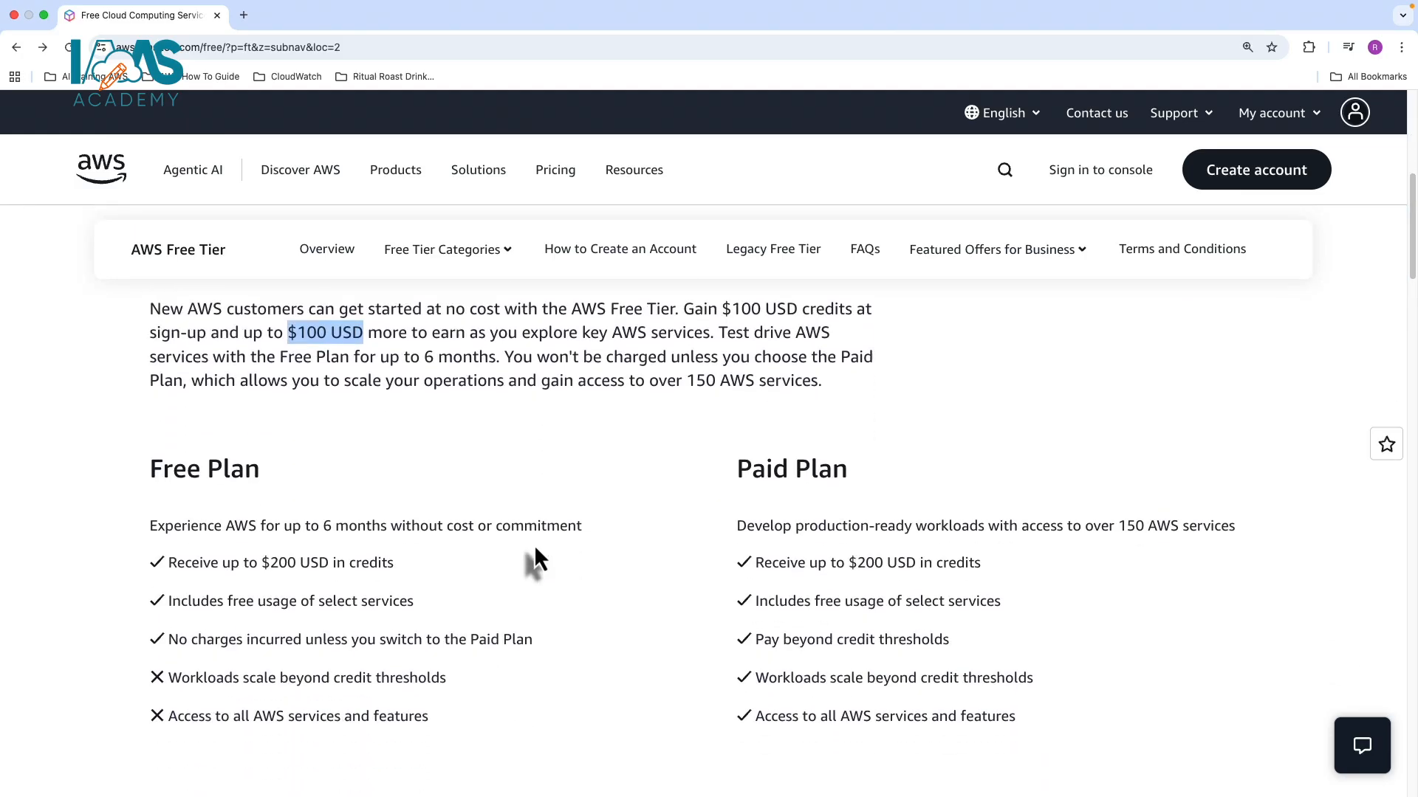
# - Return to the page top and open the Free Tier FAQs page at the General questions
pyautogui.scroll(-3)
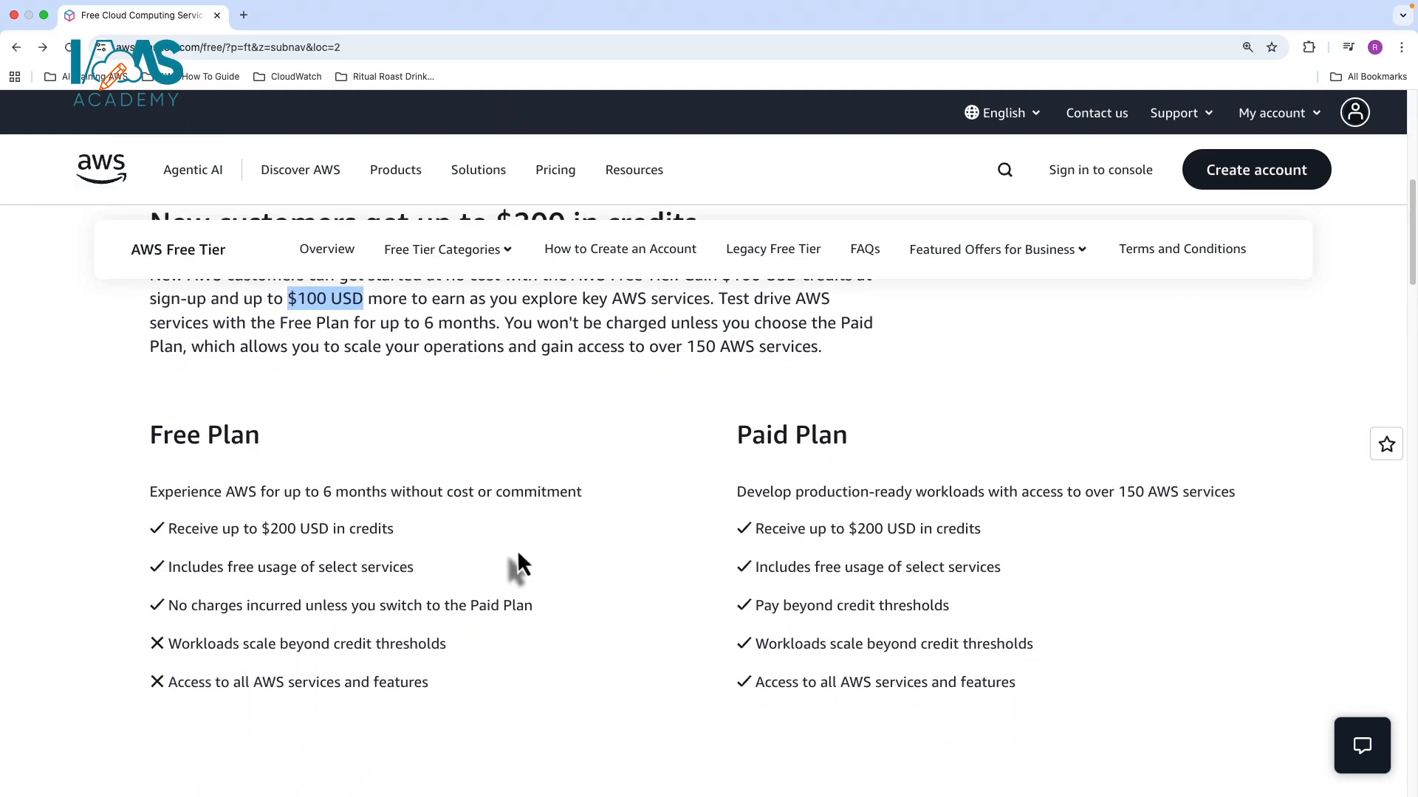
pyautogui.moveTo(208, 528)
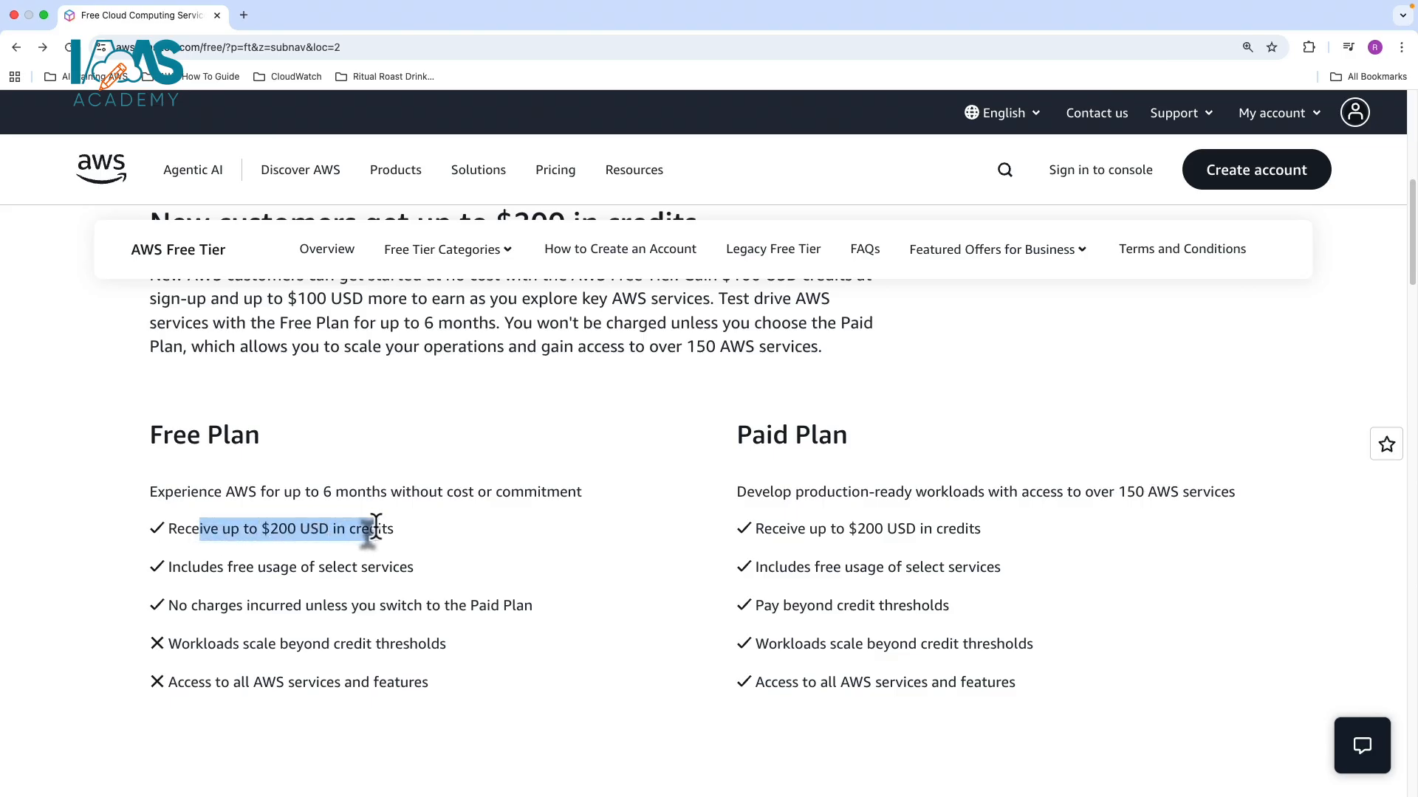
pyautogui.moveTo(397, 570)
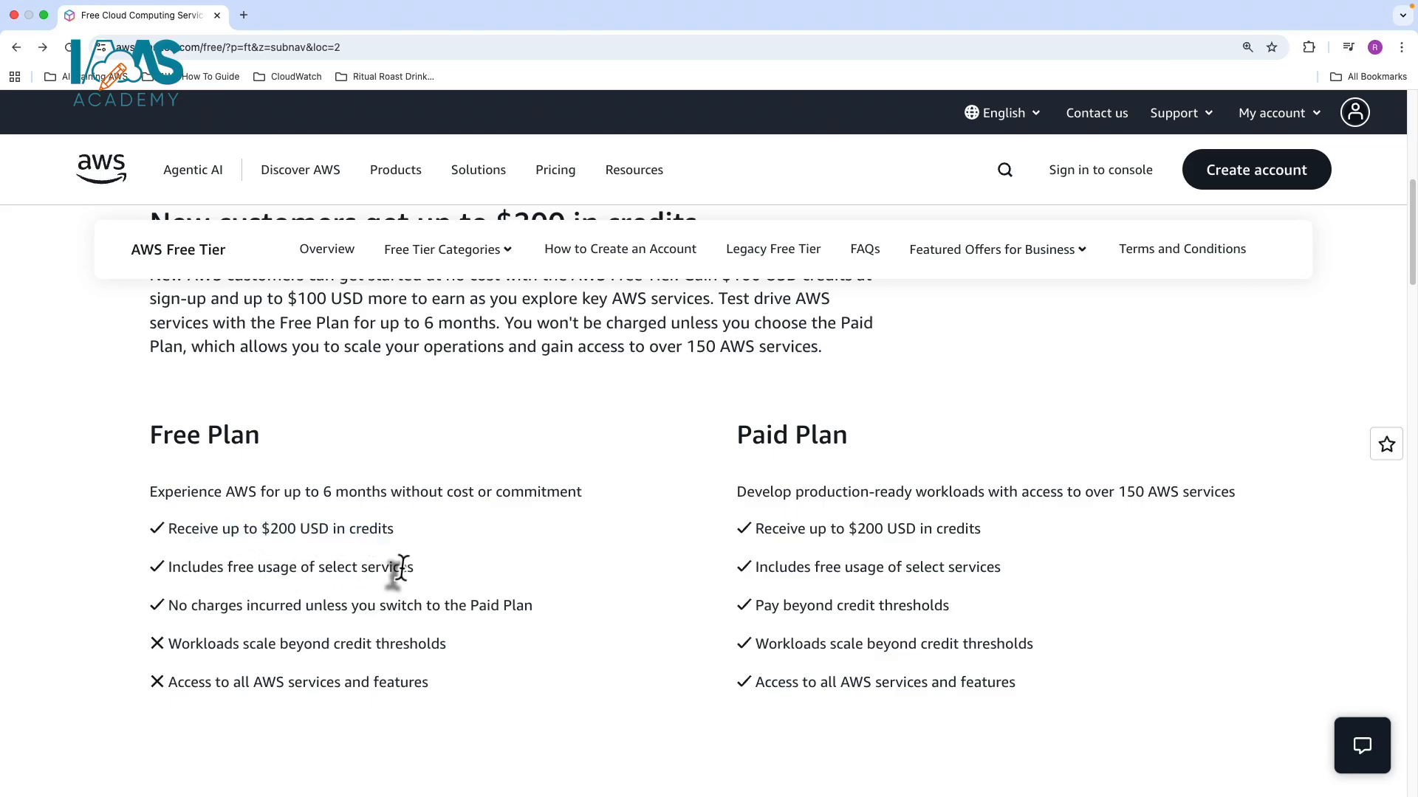
pyautogui.moveTo(188, 617)
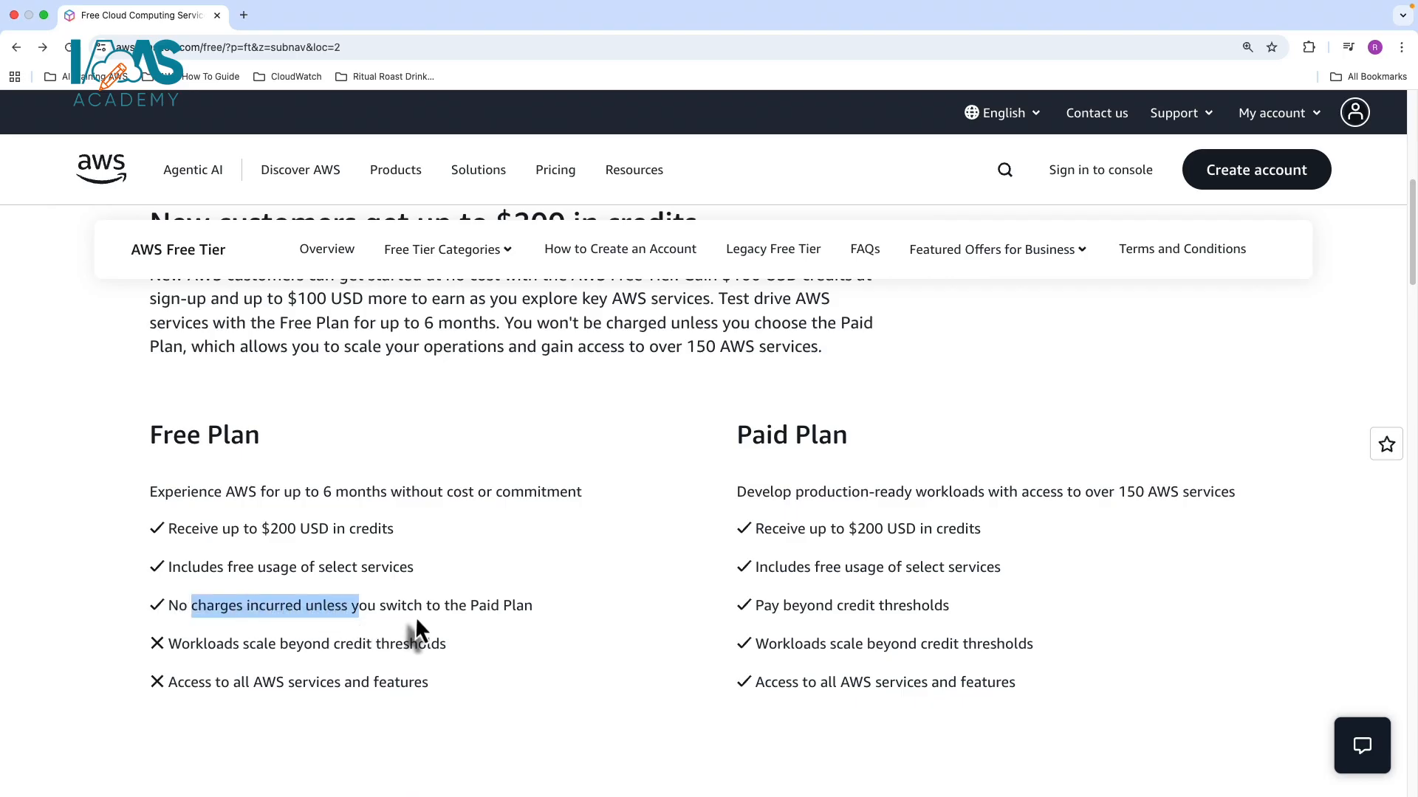
pyautogui.moveTo(516, 614)
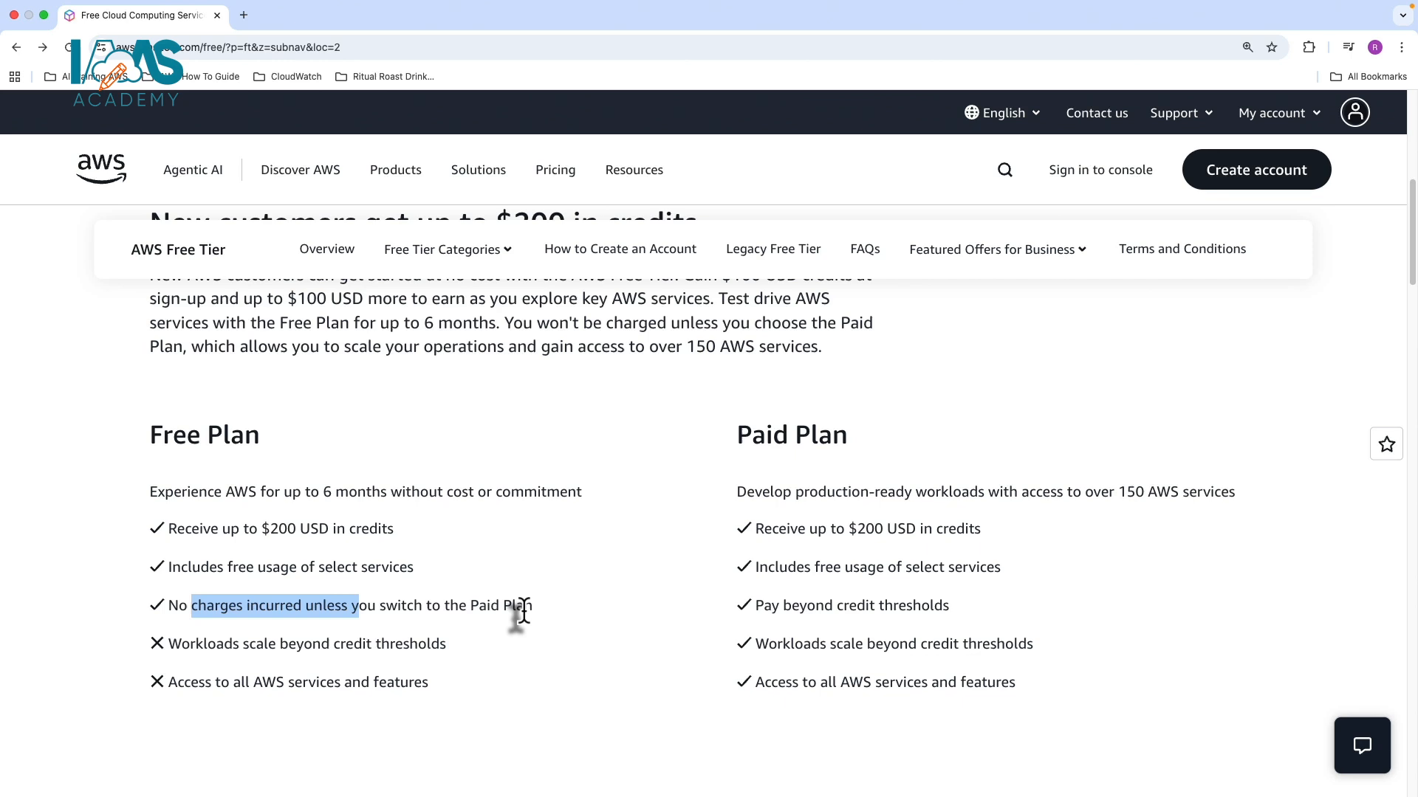
pyautogui.moveTo(191, 651)
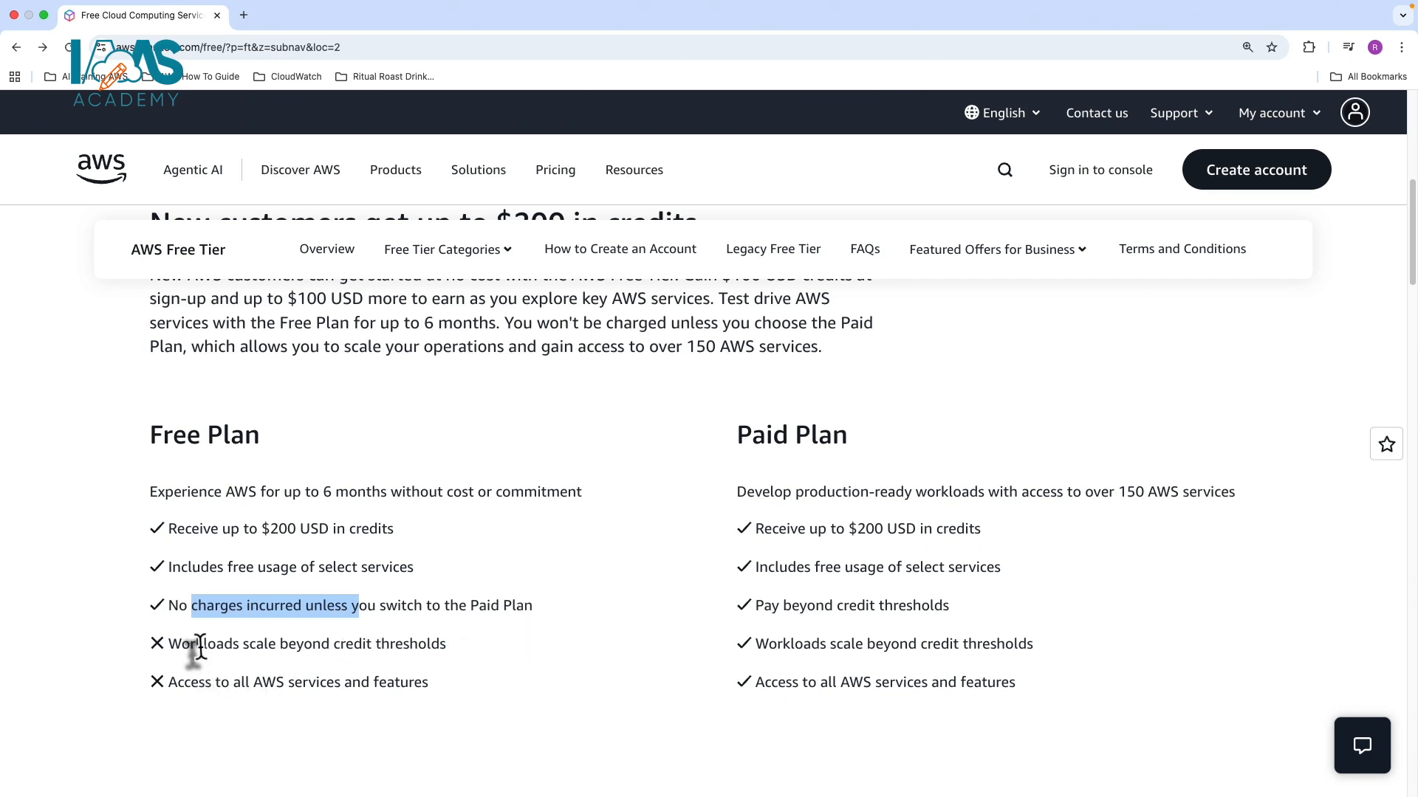
pyautogui.moveTo(279, 651)
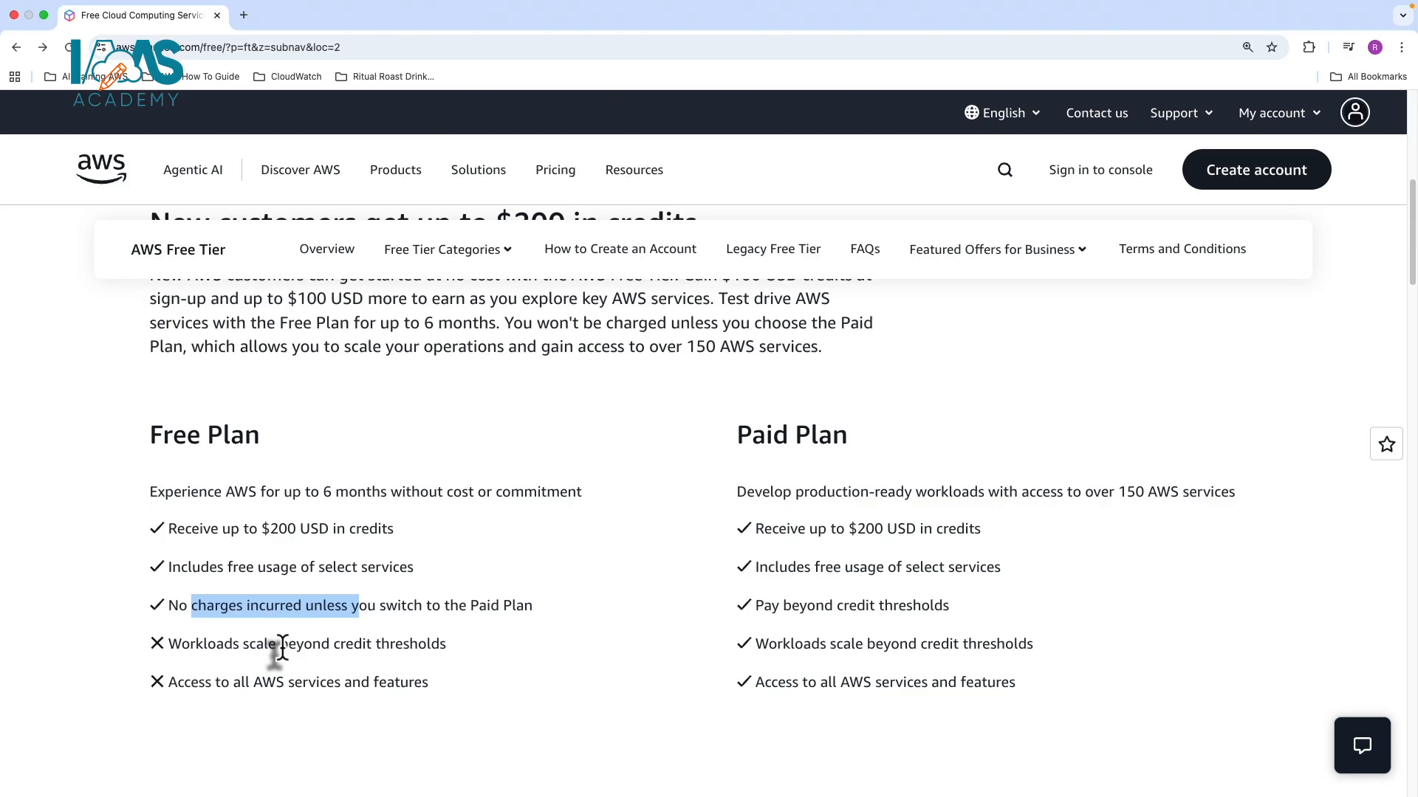
pyautogui.moveTo(275, 682)
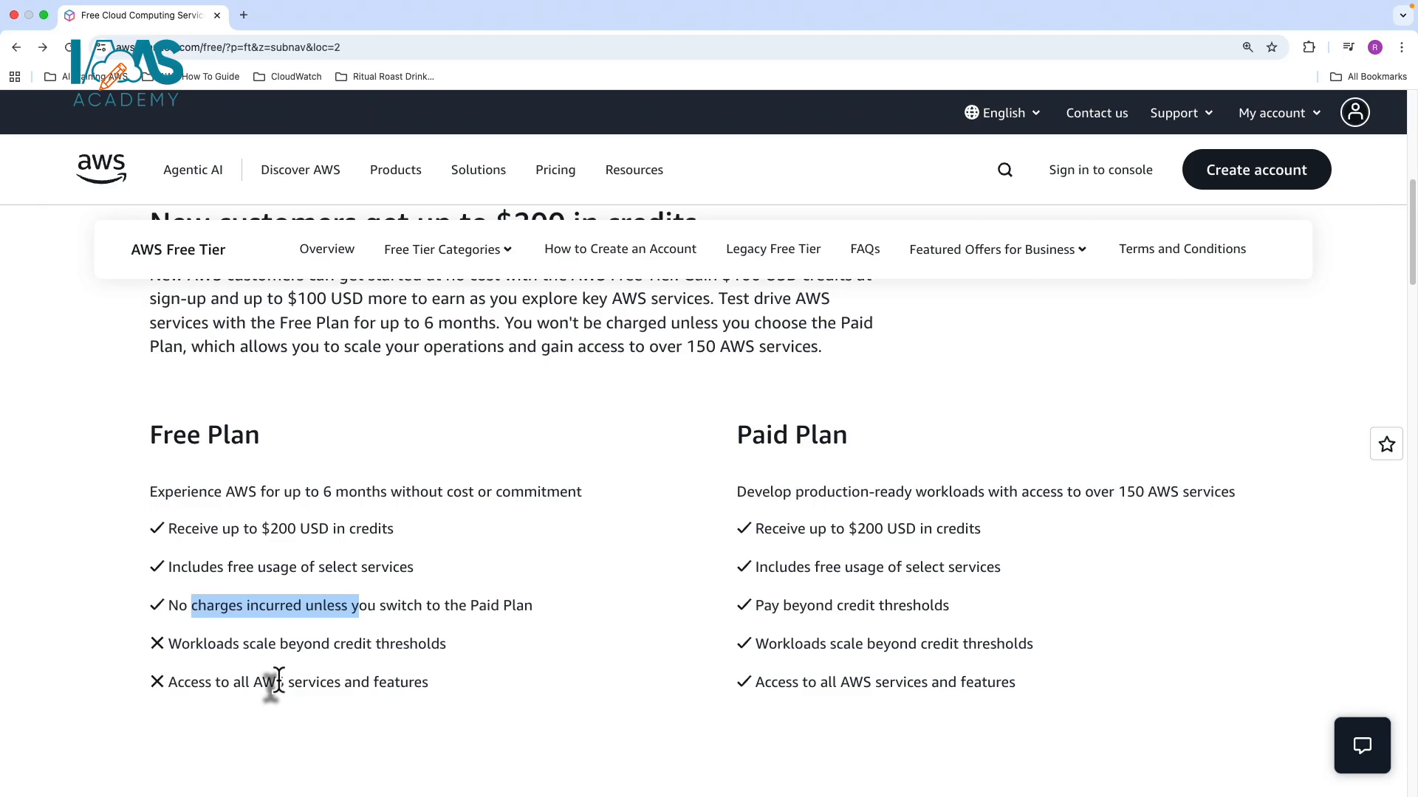
pyautogui.moveTo(779, 532)
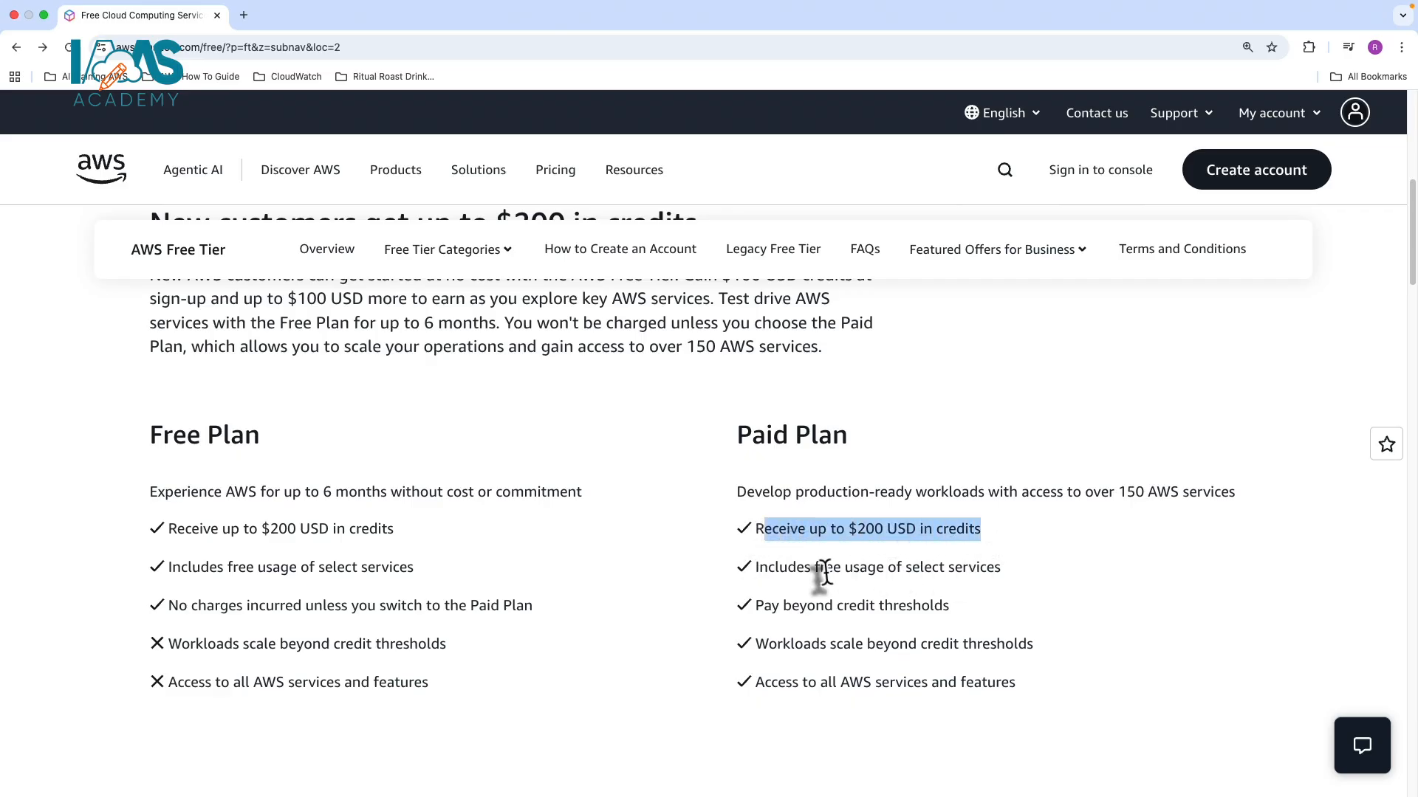
pyautogui.moveTo(783, 610)
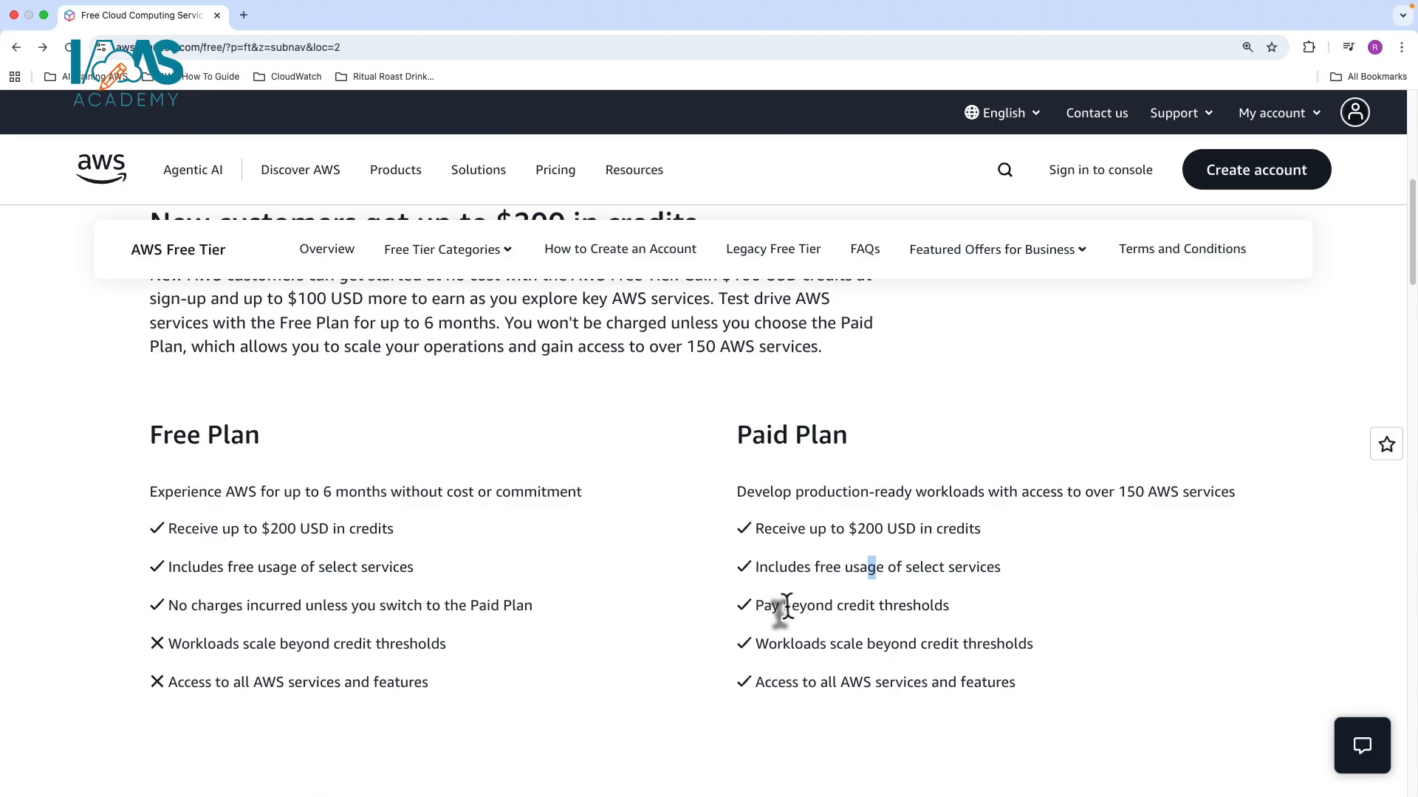
pyautogui.moveTo(769, 605)
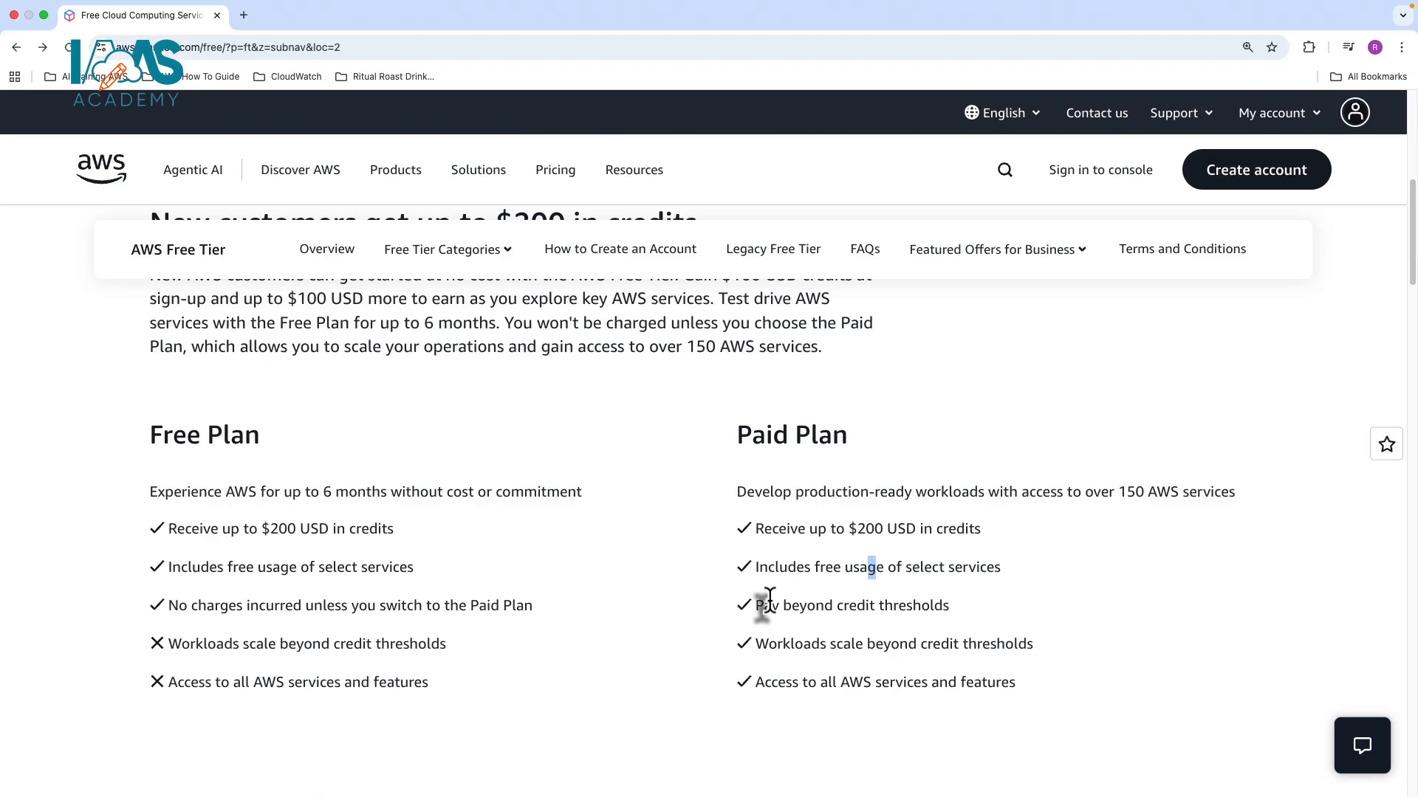
pyautogui.moveTo(782, 644)
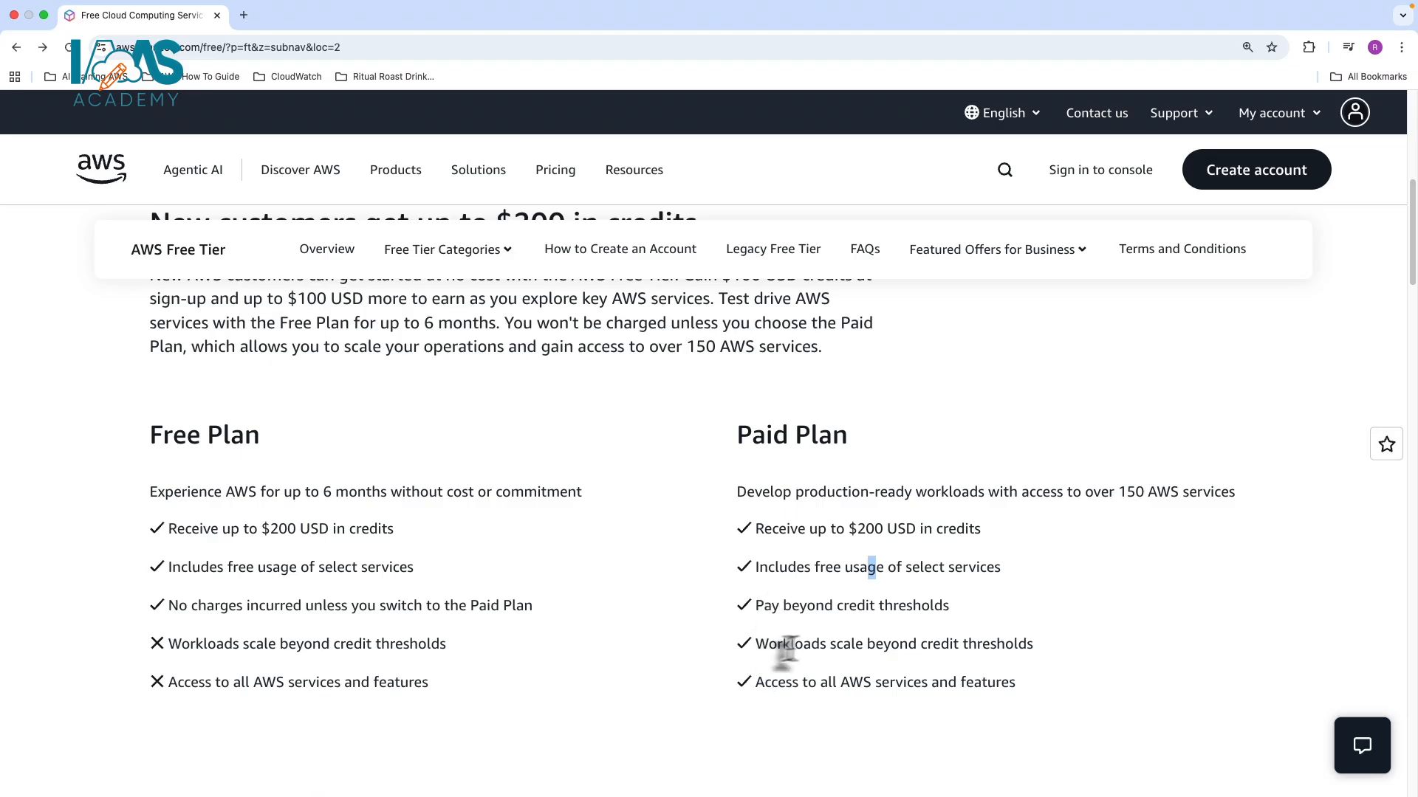
pyautogui.moveTo(994, 649)
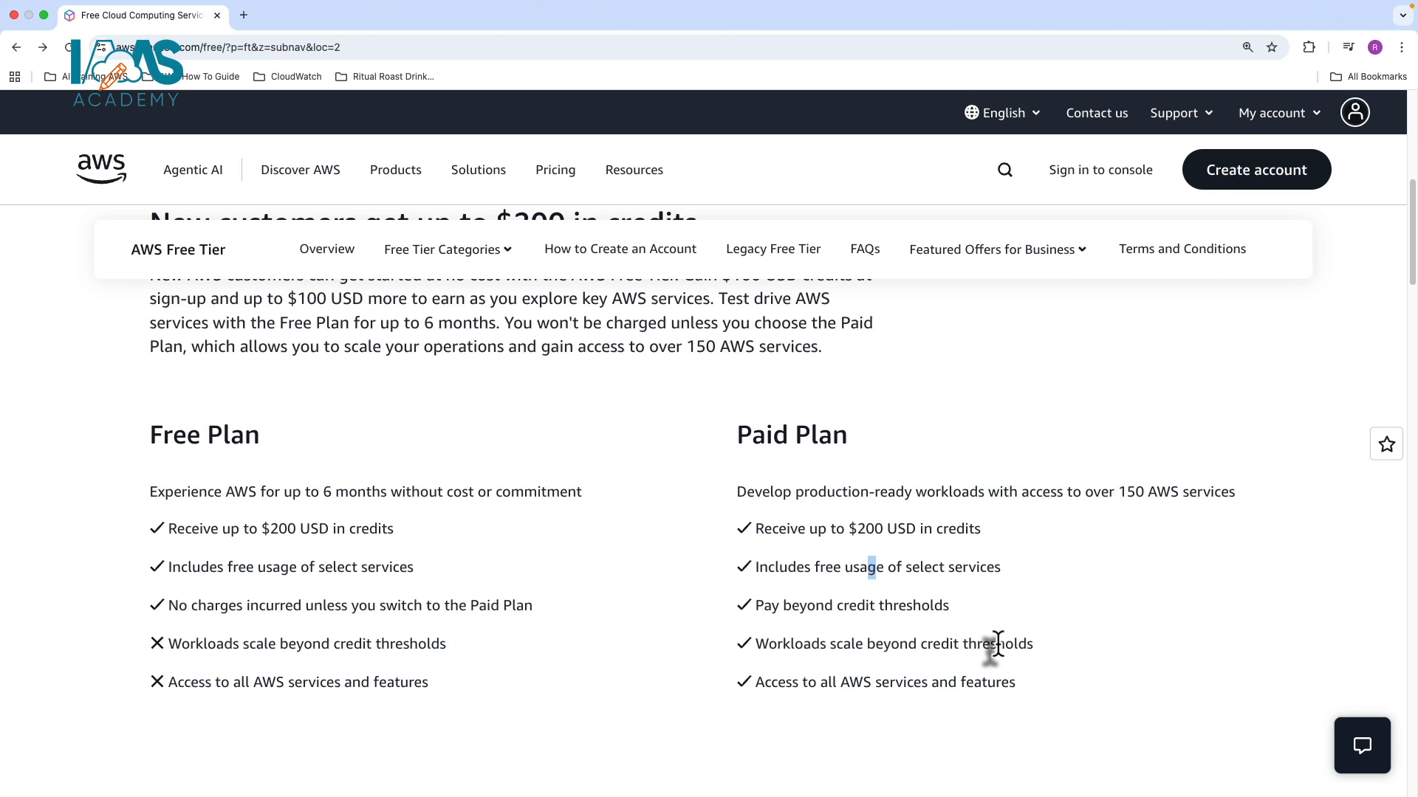
pyautogui.moveTo(948, 682)
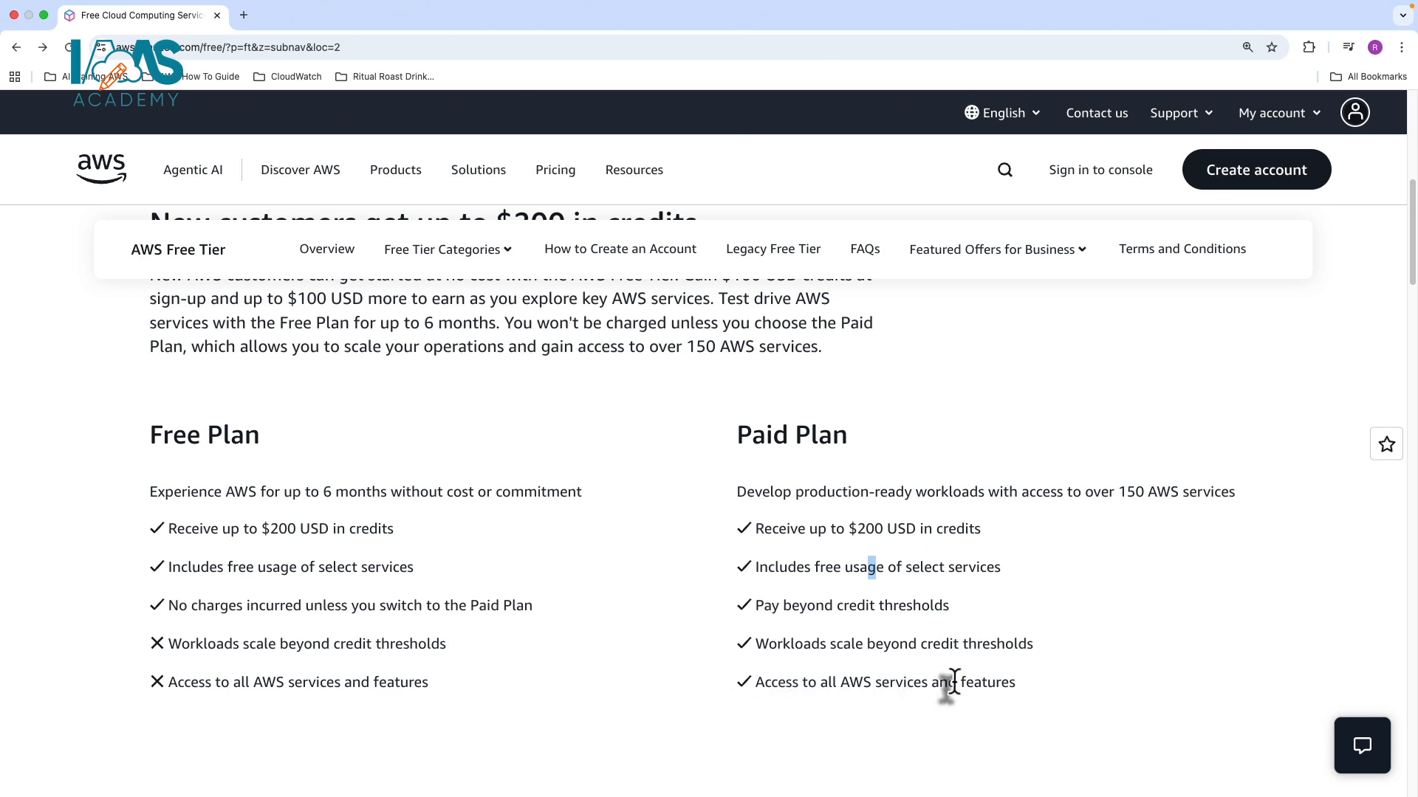
pyautogui.scroll(-3)
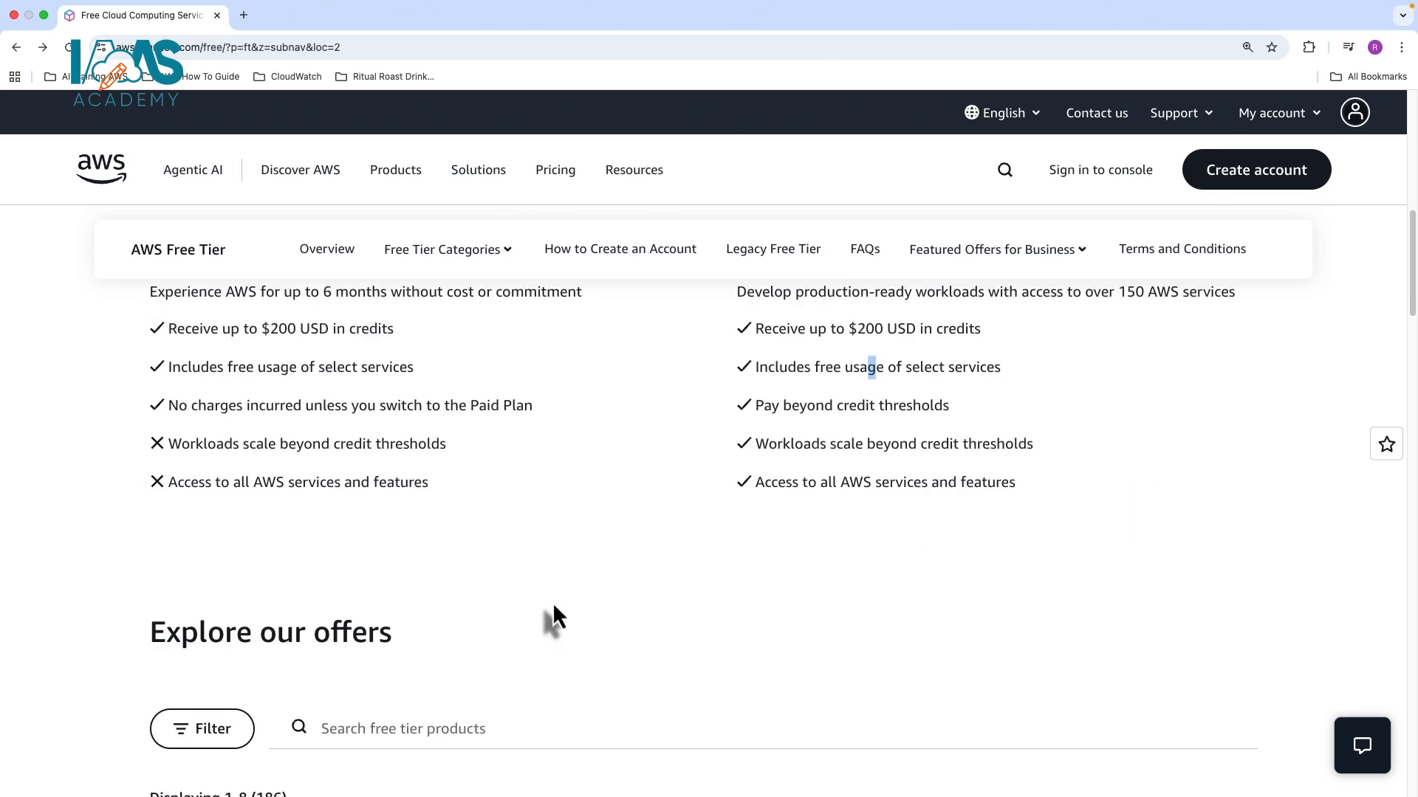
pyautogui.scroll(3)
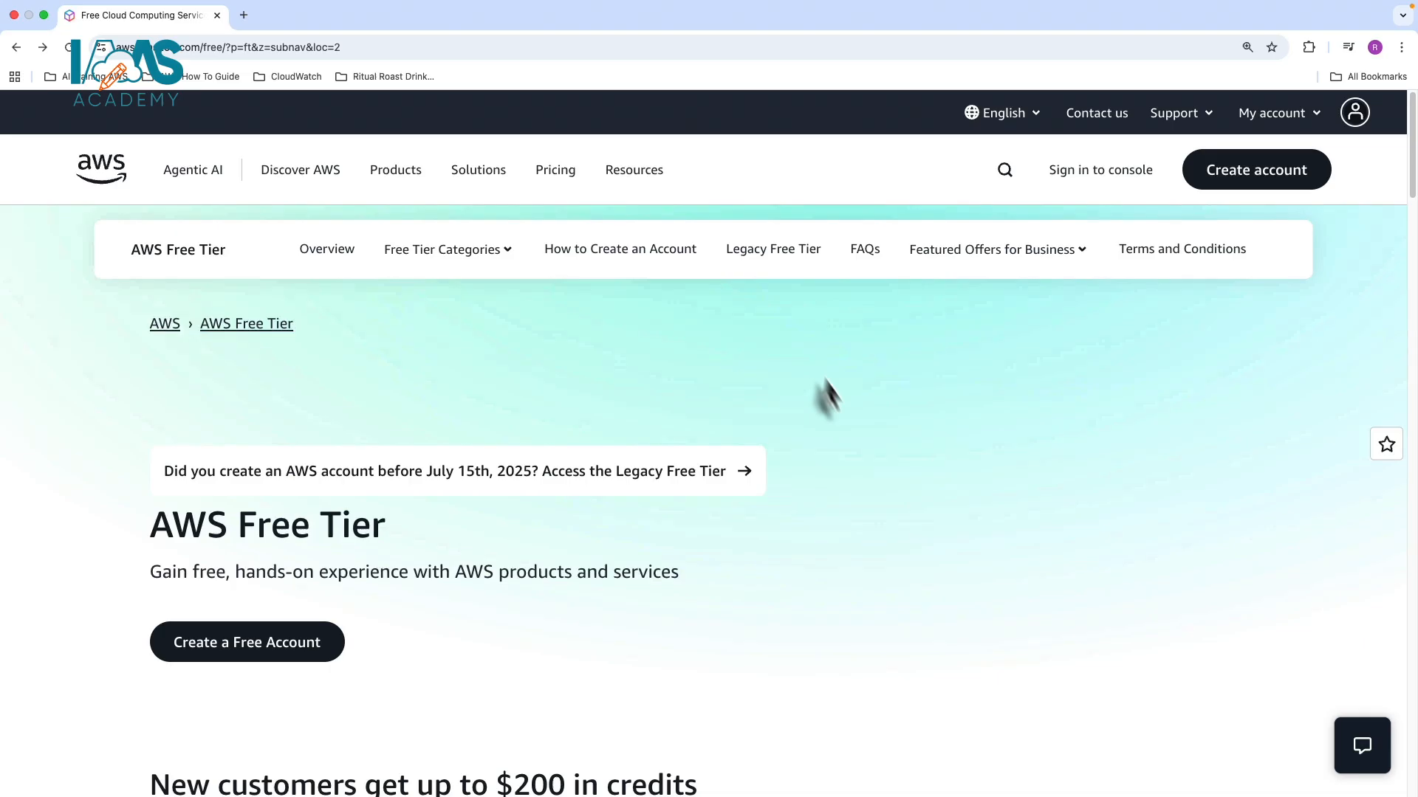
pyautogui.click(864, 248)
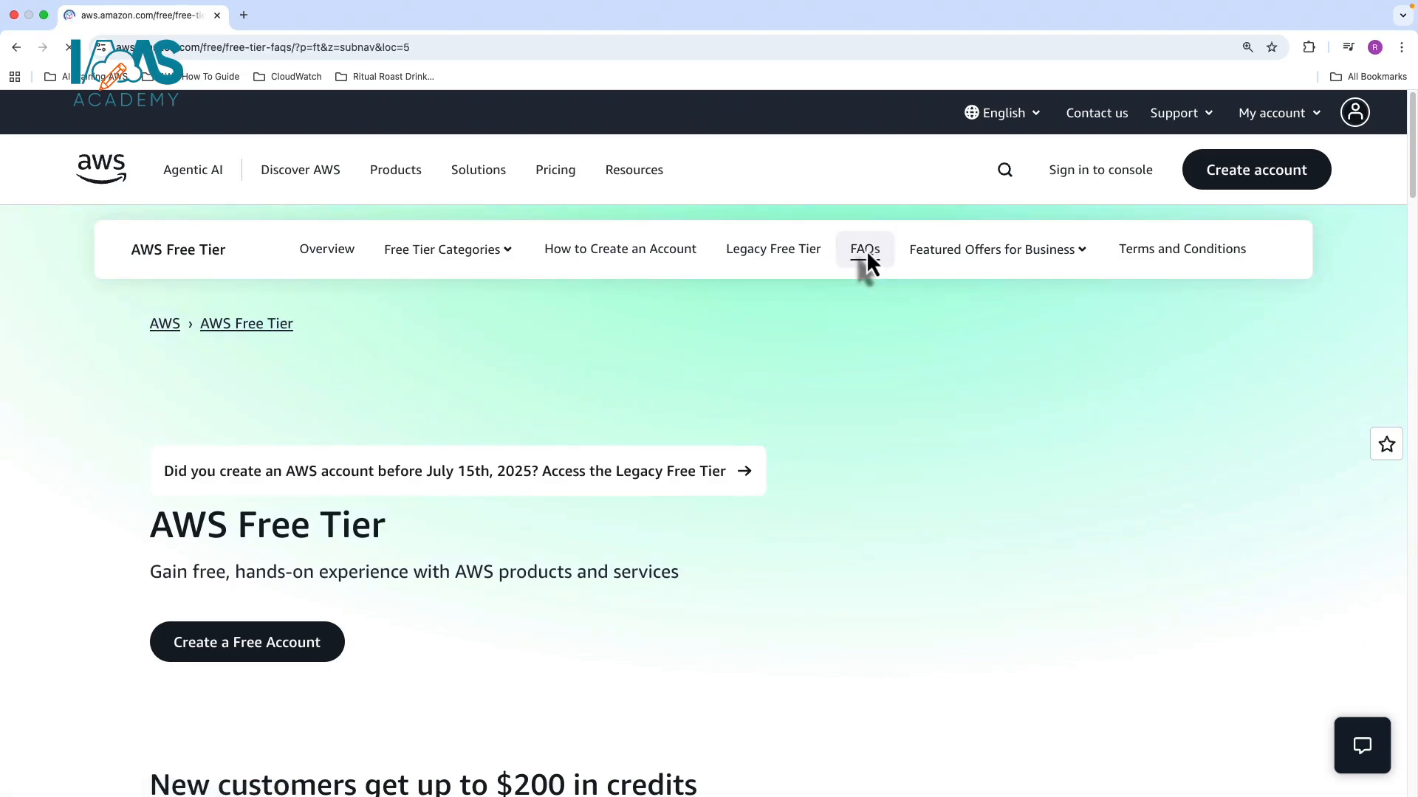
pyautogui.click(864, 249)
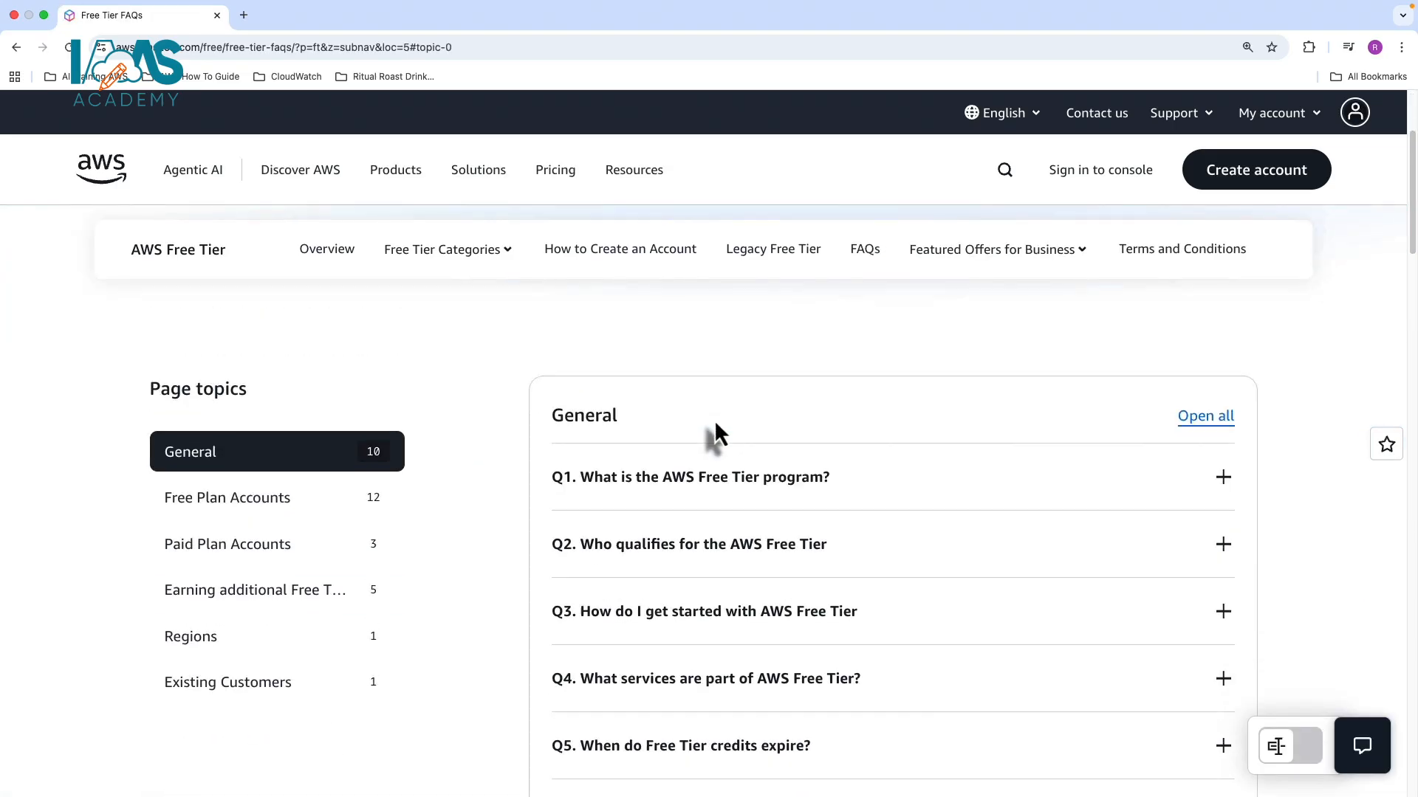
pyautogui.moveTo(1386, 443)
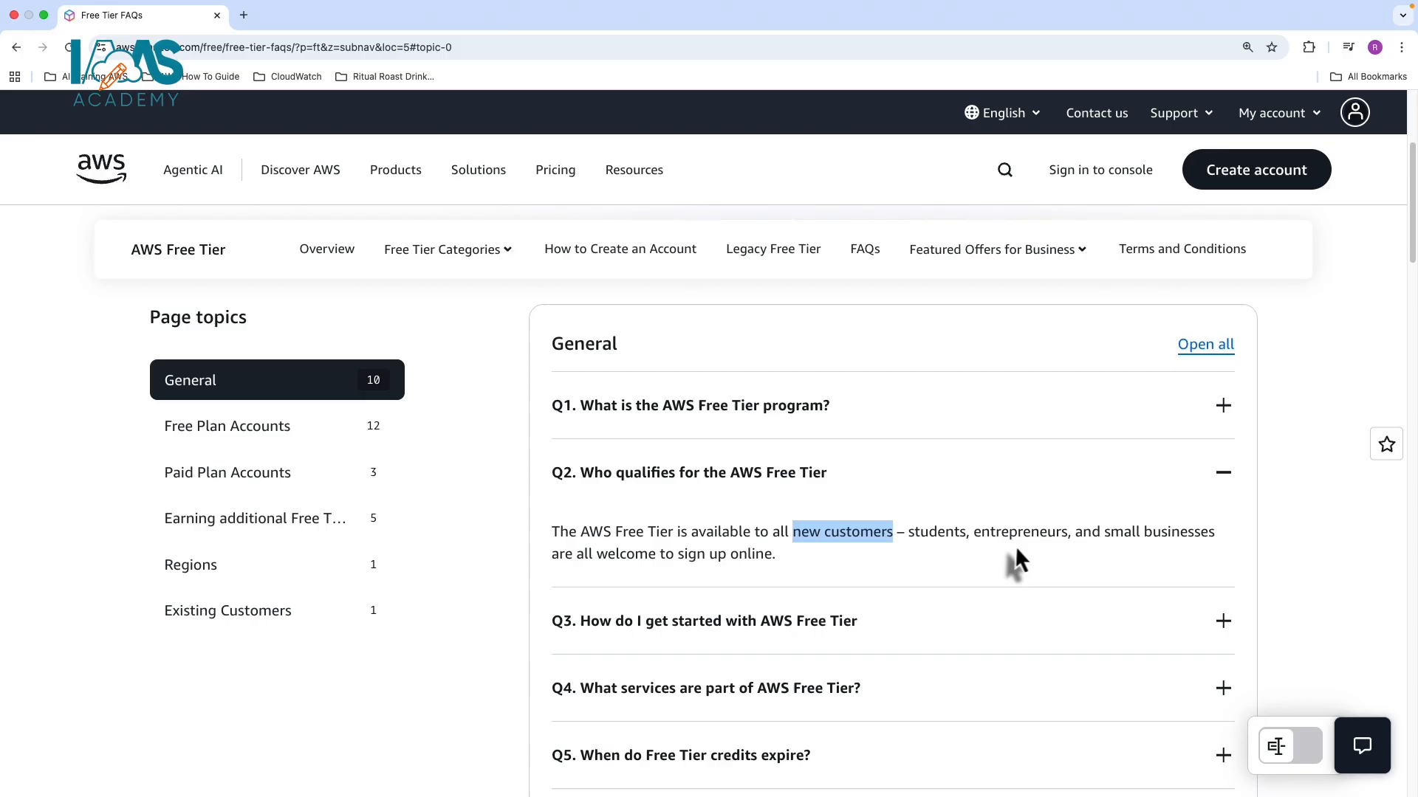
pyautogui.moveTo(815, 578)
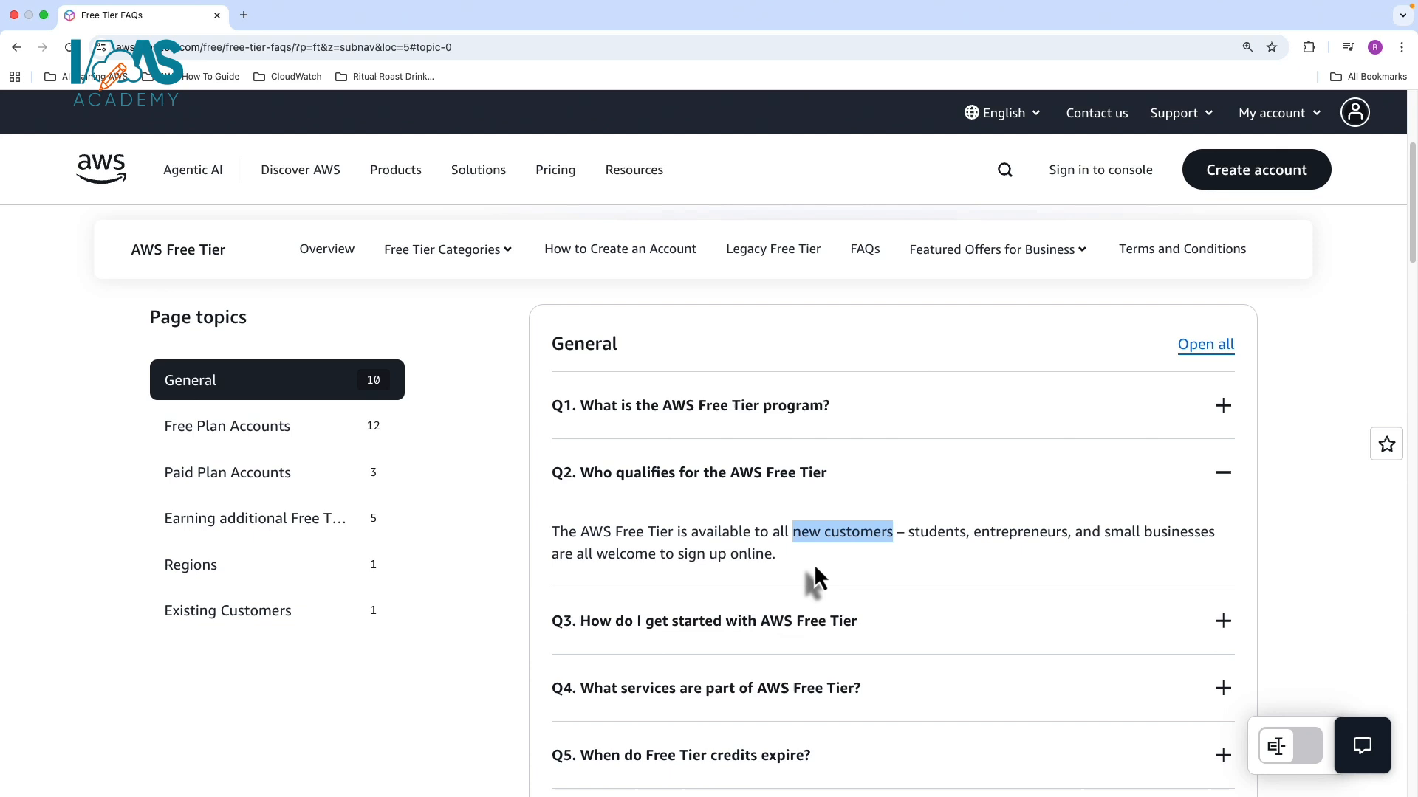
# - Expand the FAQ answer on when Free Tier credits expire
pyautogui.scroll(-3)
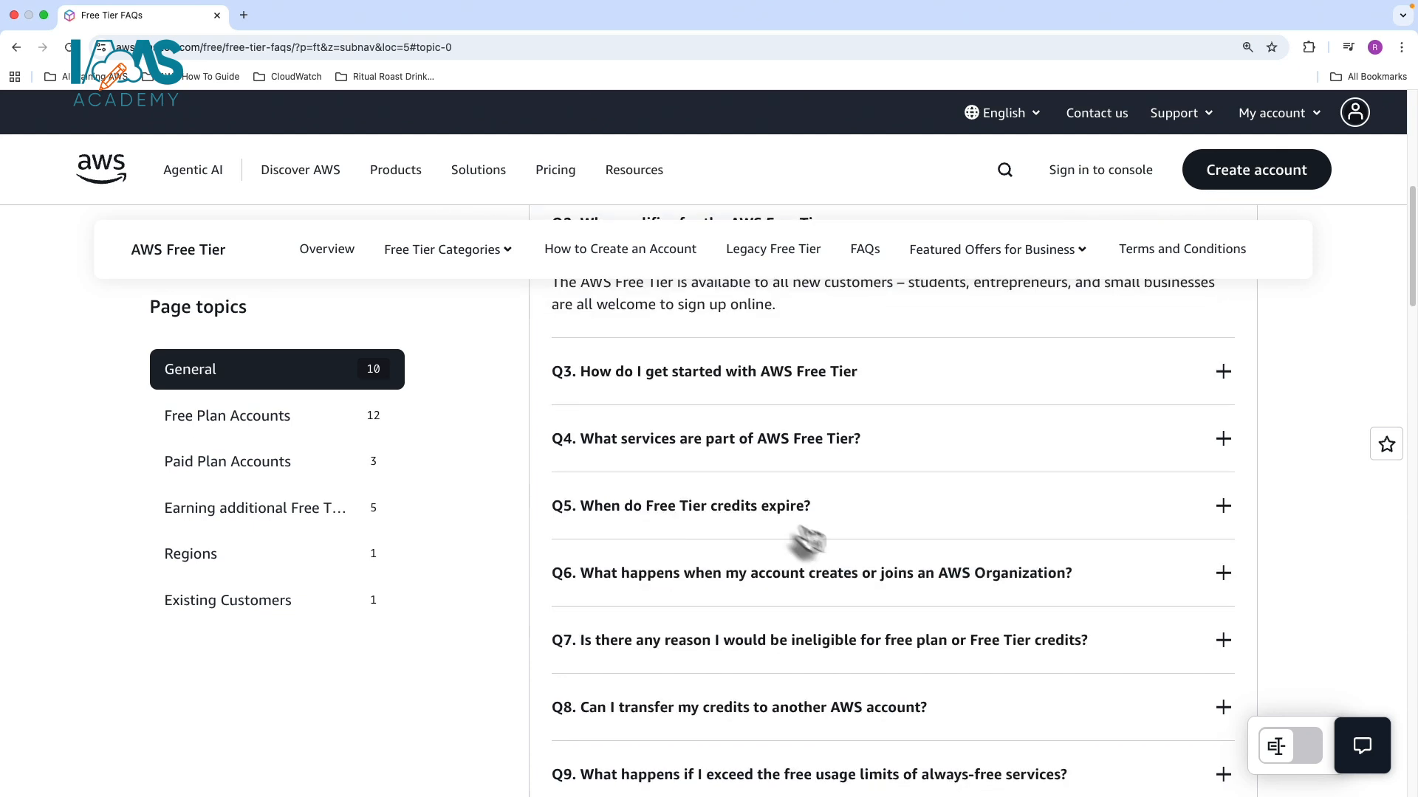
pyautogui.click(706, 505)
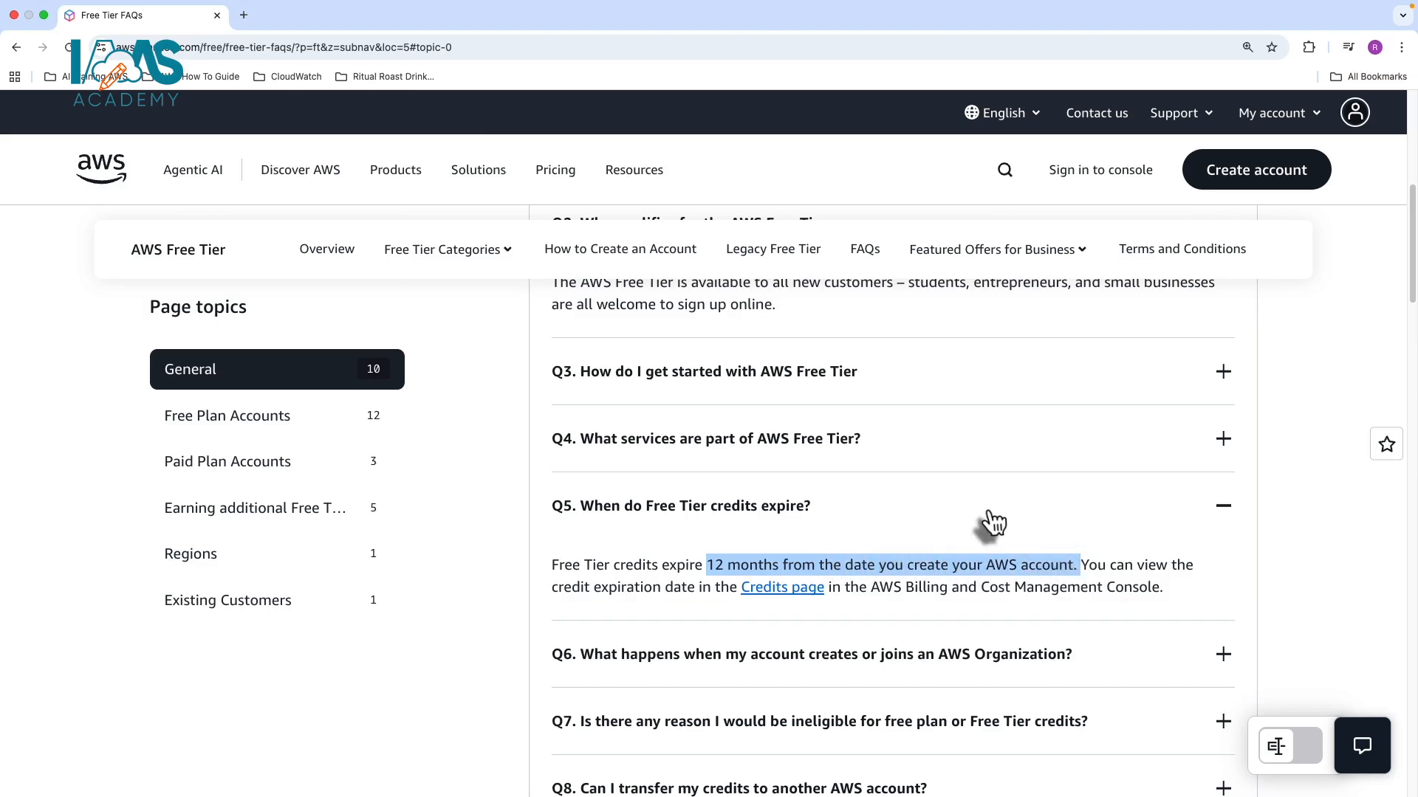
pyautogui.moveTo(967, 523)
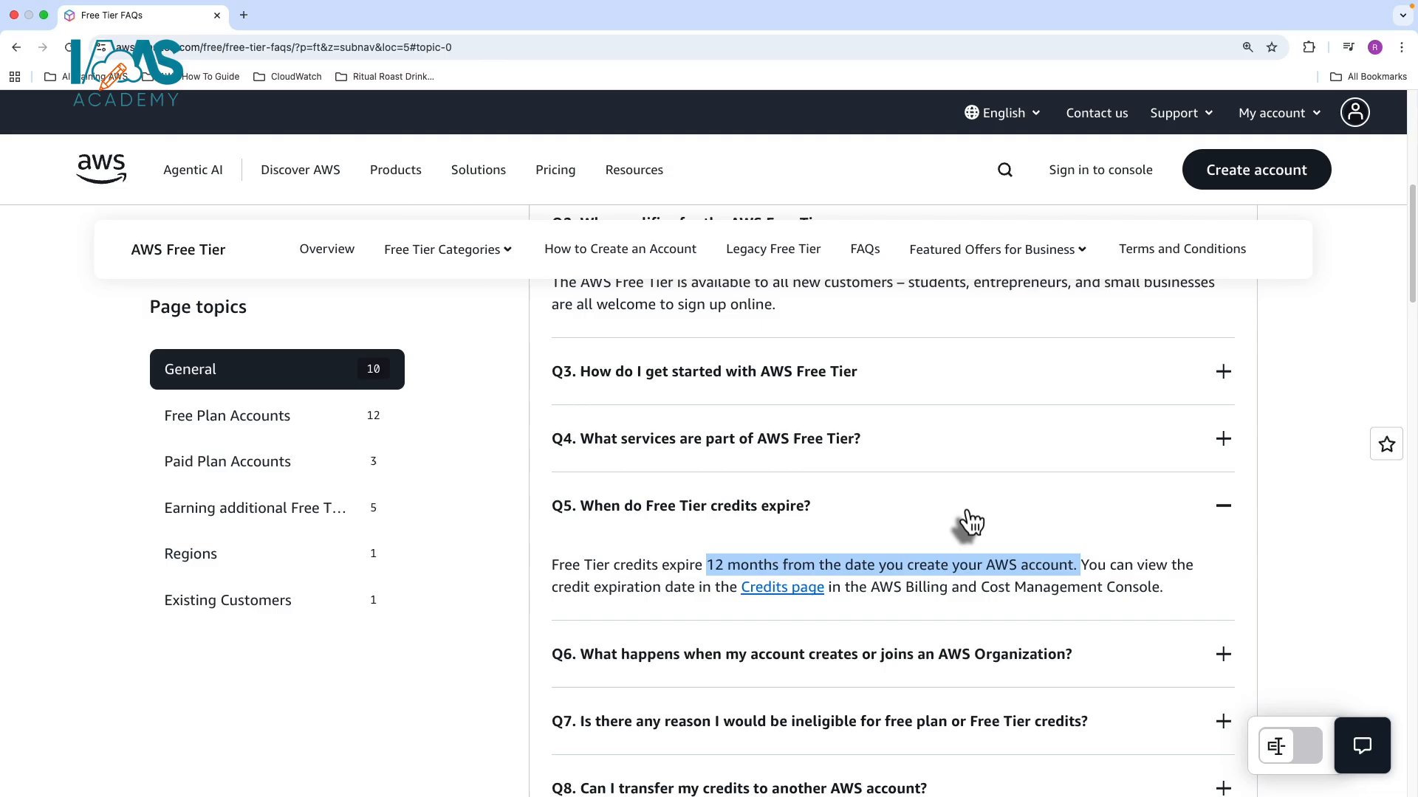
pyautogui.moveTo(966, 527)
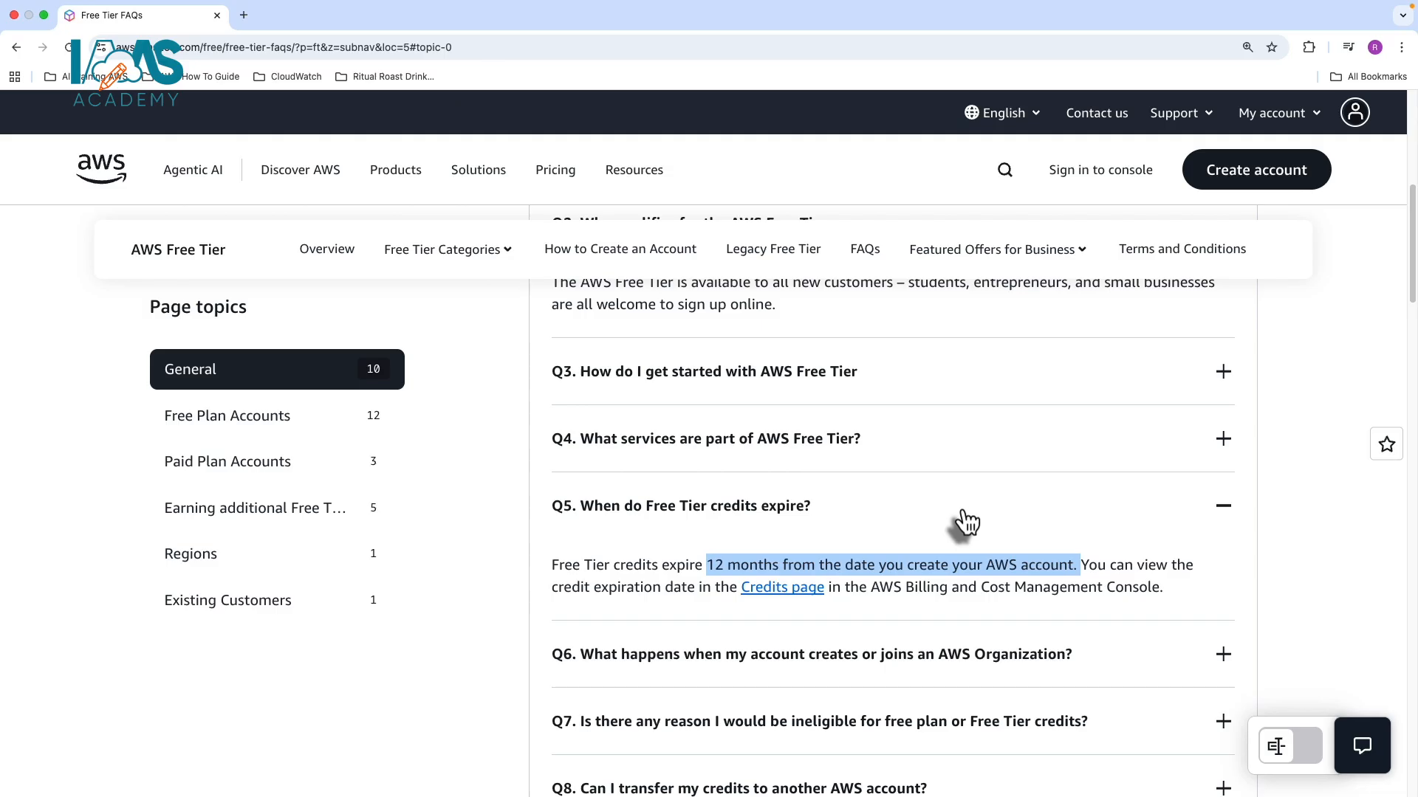
pyautogui.moveTo(622, 541)
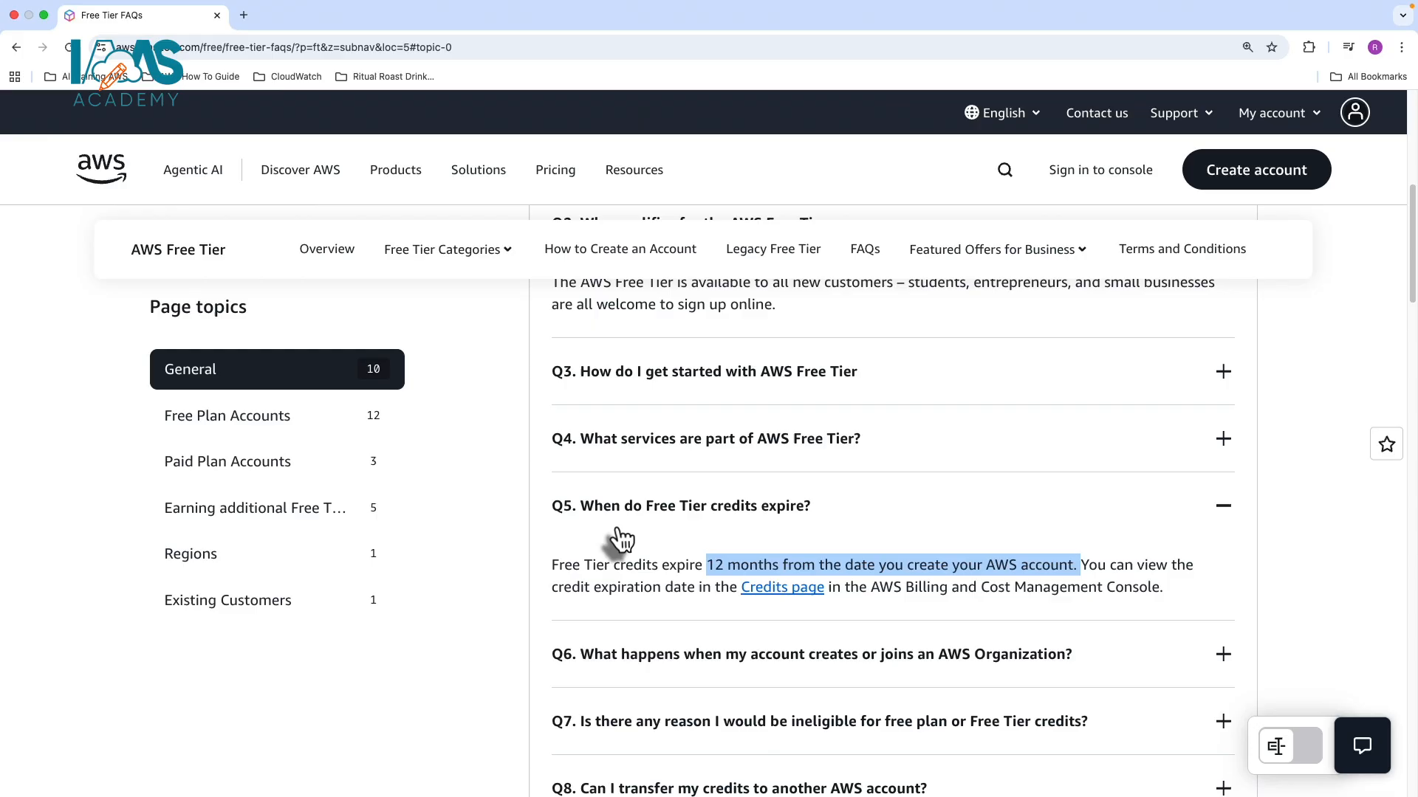
pyautogui.moveTo(630, 567)
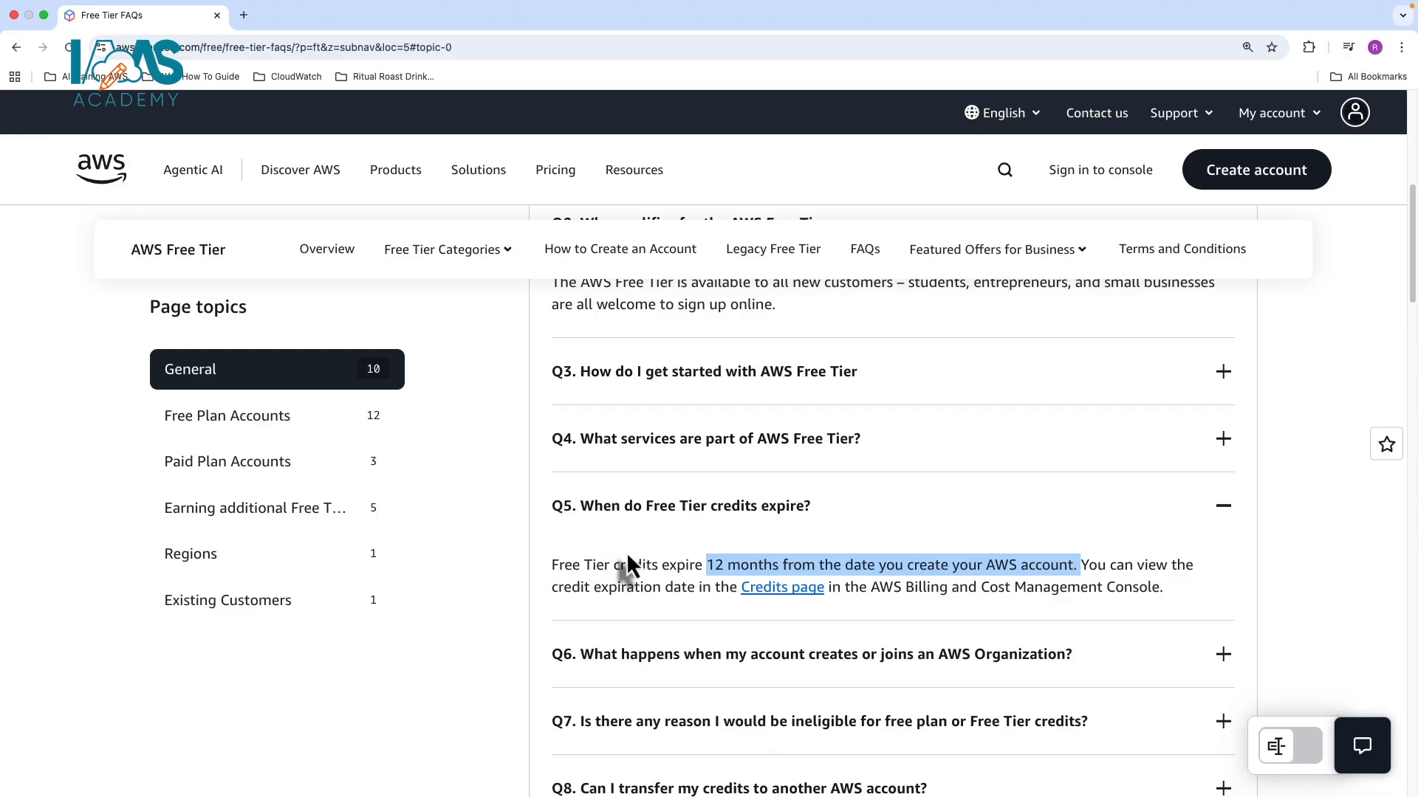
pyautogui.moveTo(847, 524)
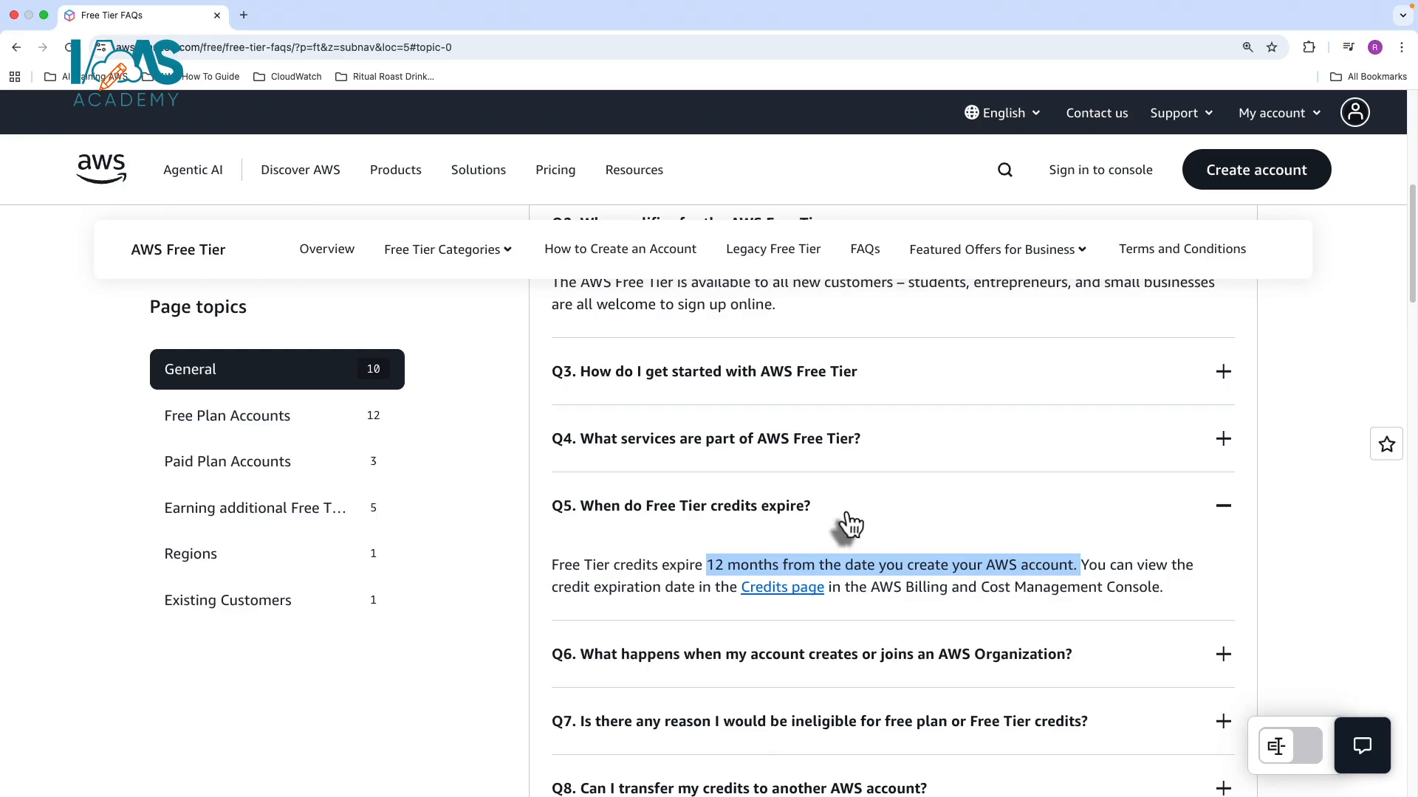
# - Scroll the FAQ list so the credit-expiry answer sits above the AWS Organizations questions
pyautogui.scroll(-3)
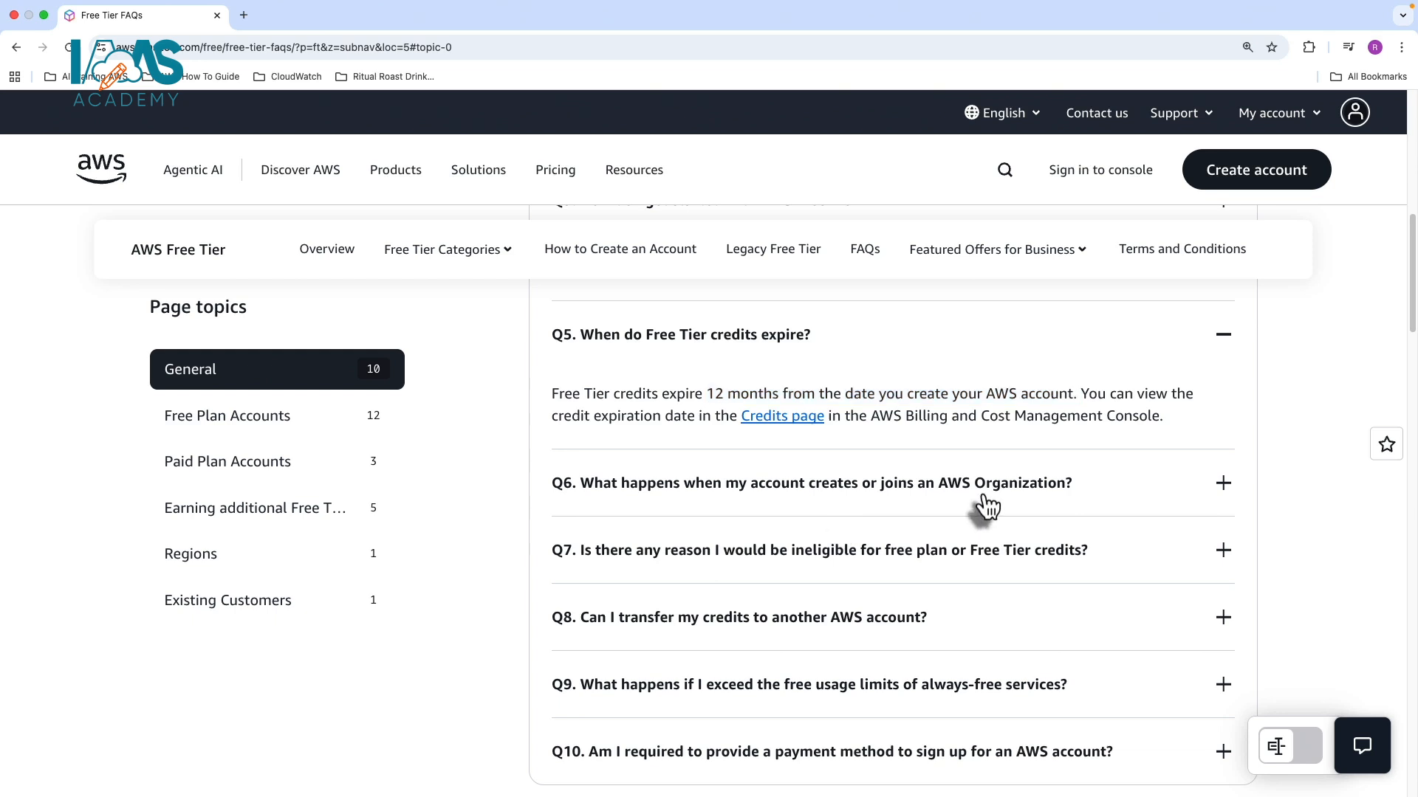
# - Expand the Q6 answer about joining an AWS Organization expiring credits immediately
pyautogui.click(812, 482)
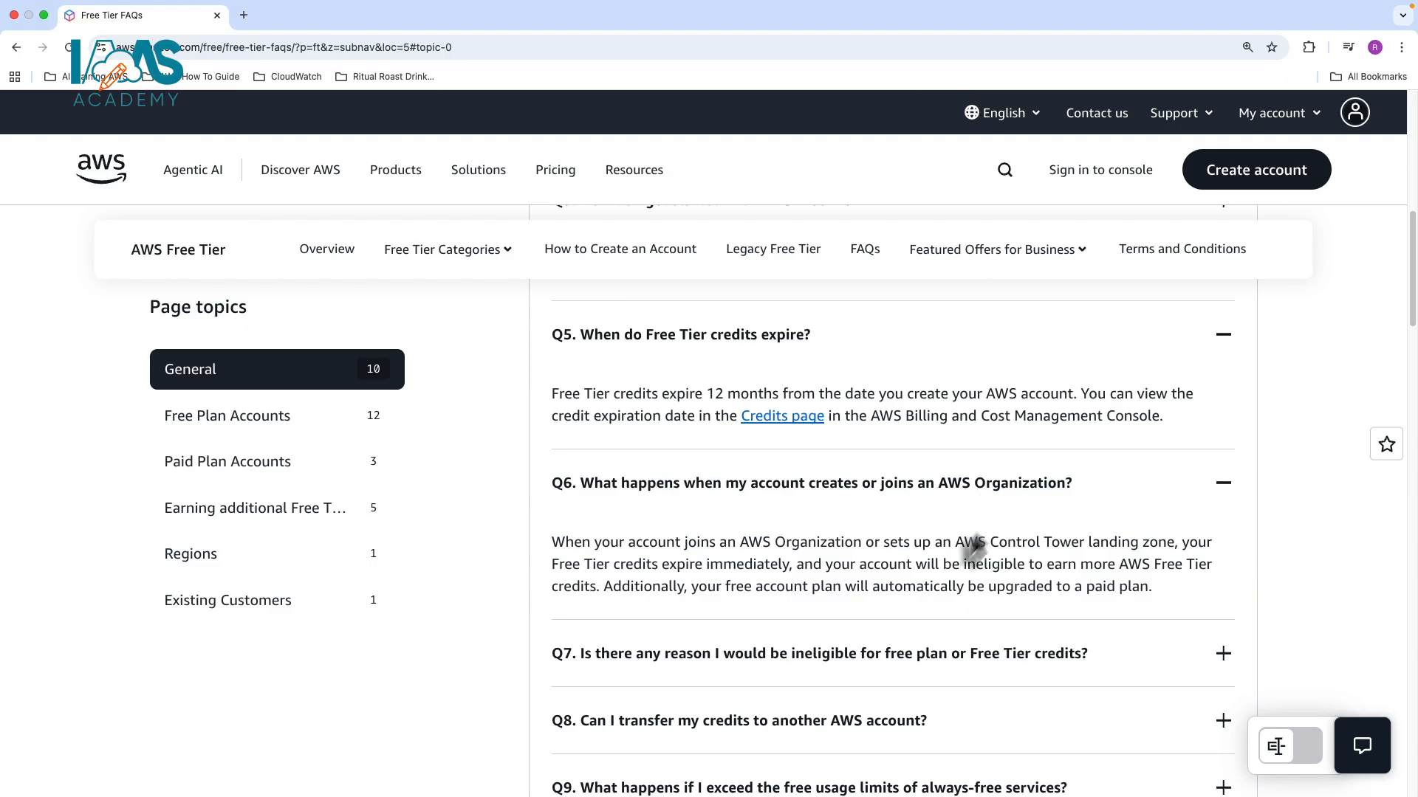
pyautogui.moveTo(1039, 542)
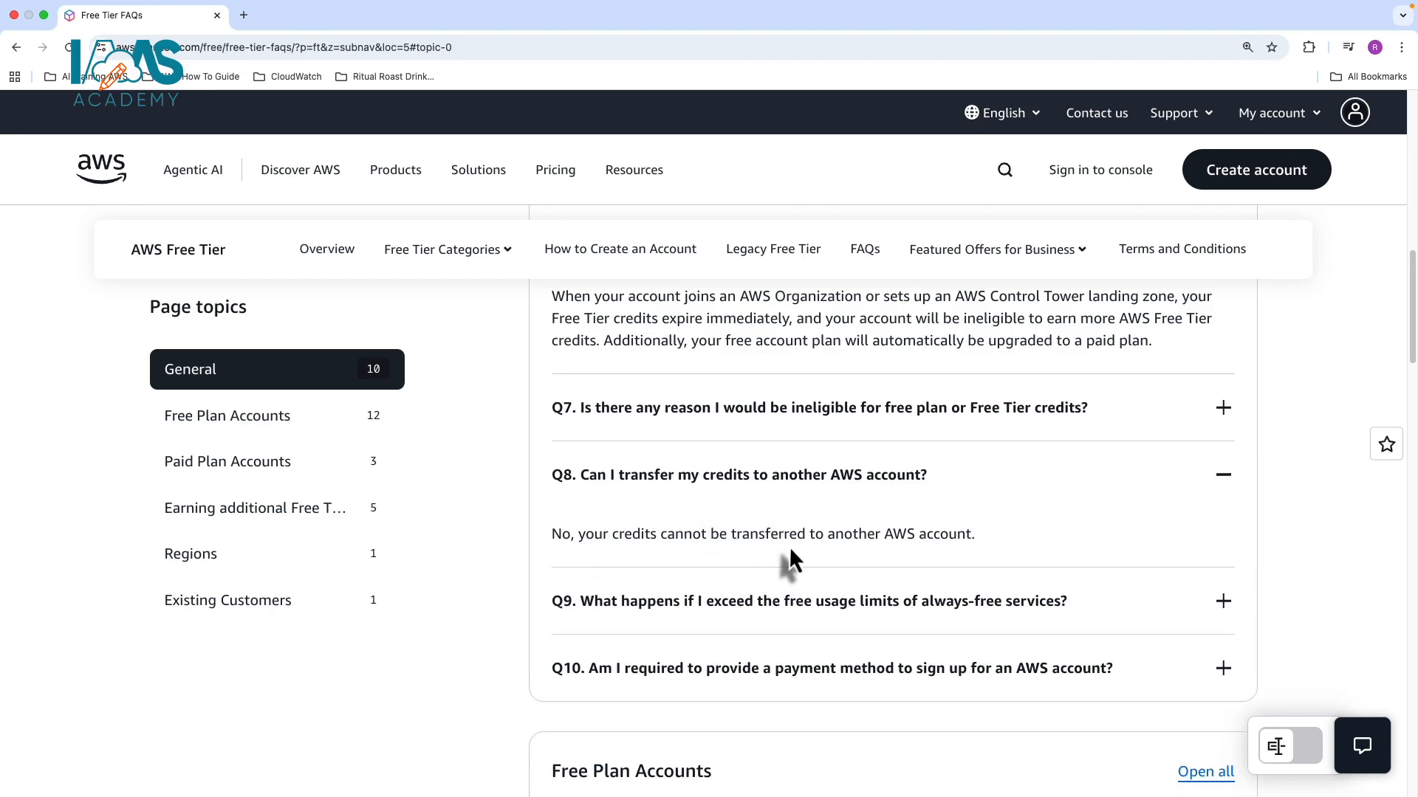
# - Scroll down past the usage-limits answer to the Free Plan Accounts question list
pyautogui.scroll(-3)
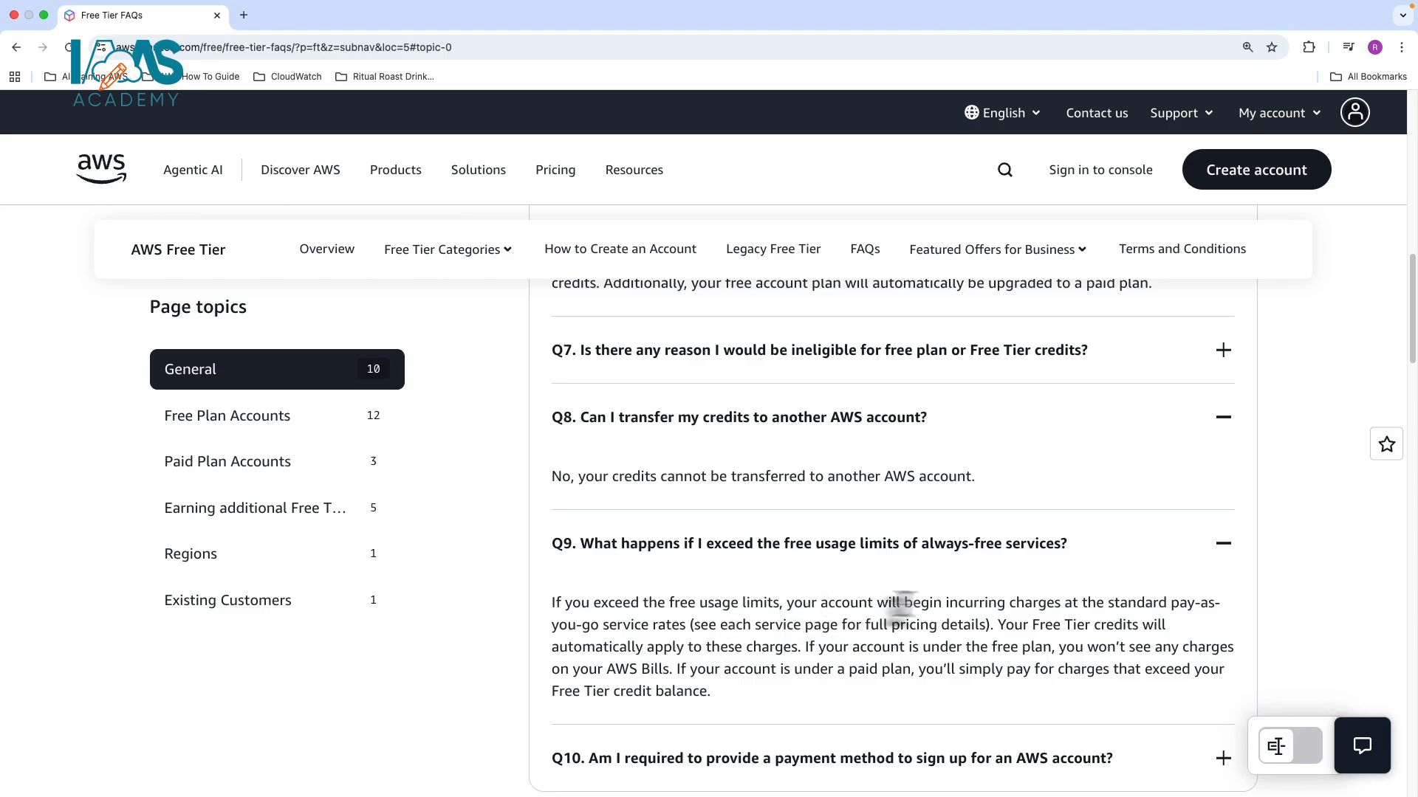
pyautogui.moveTo(1048, 604)
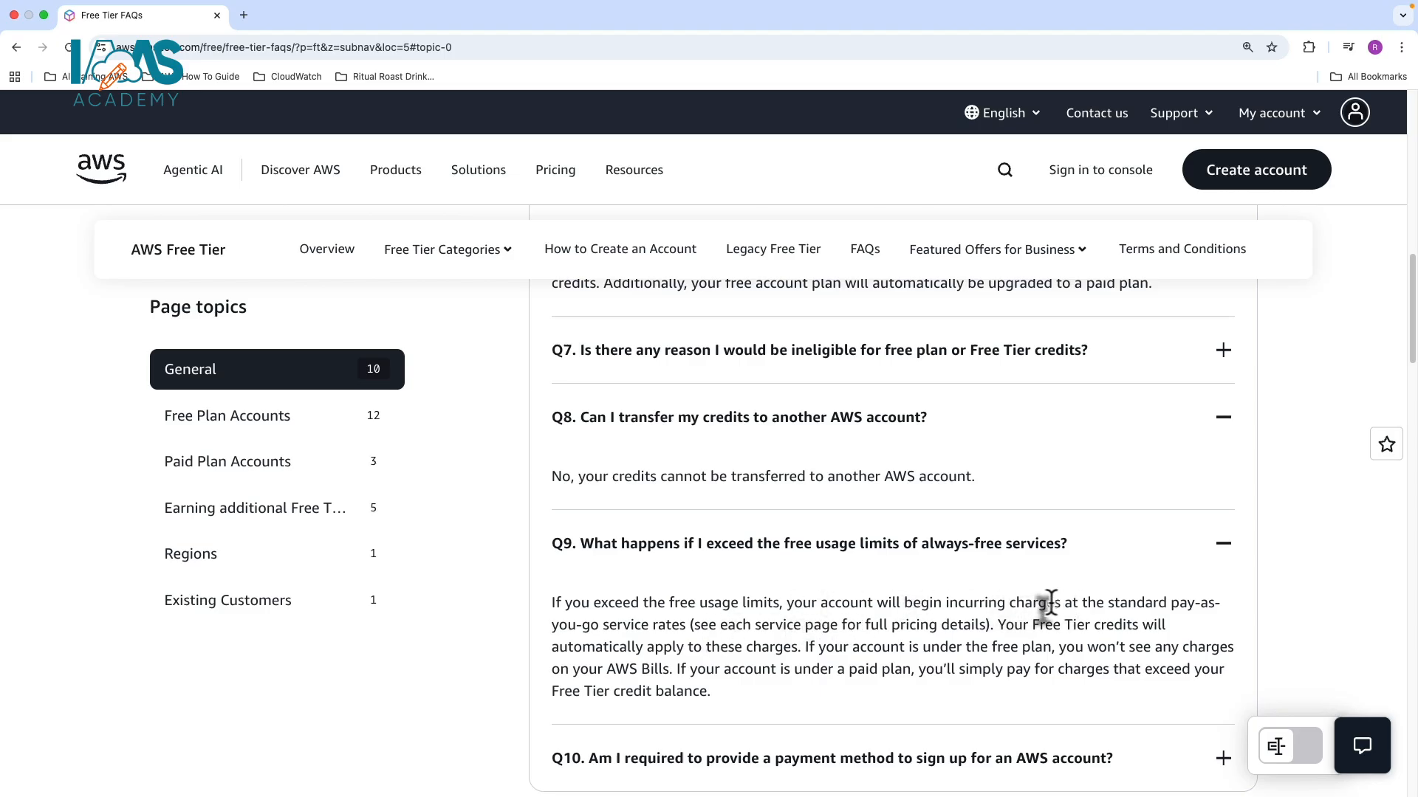
pyautogui.moveTo(1038, 608)
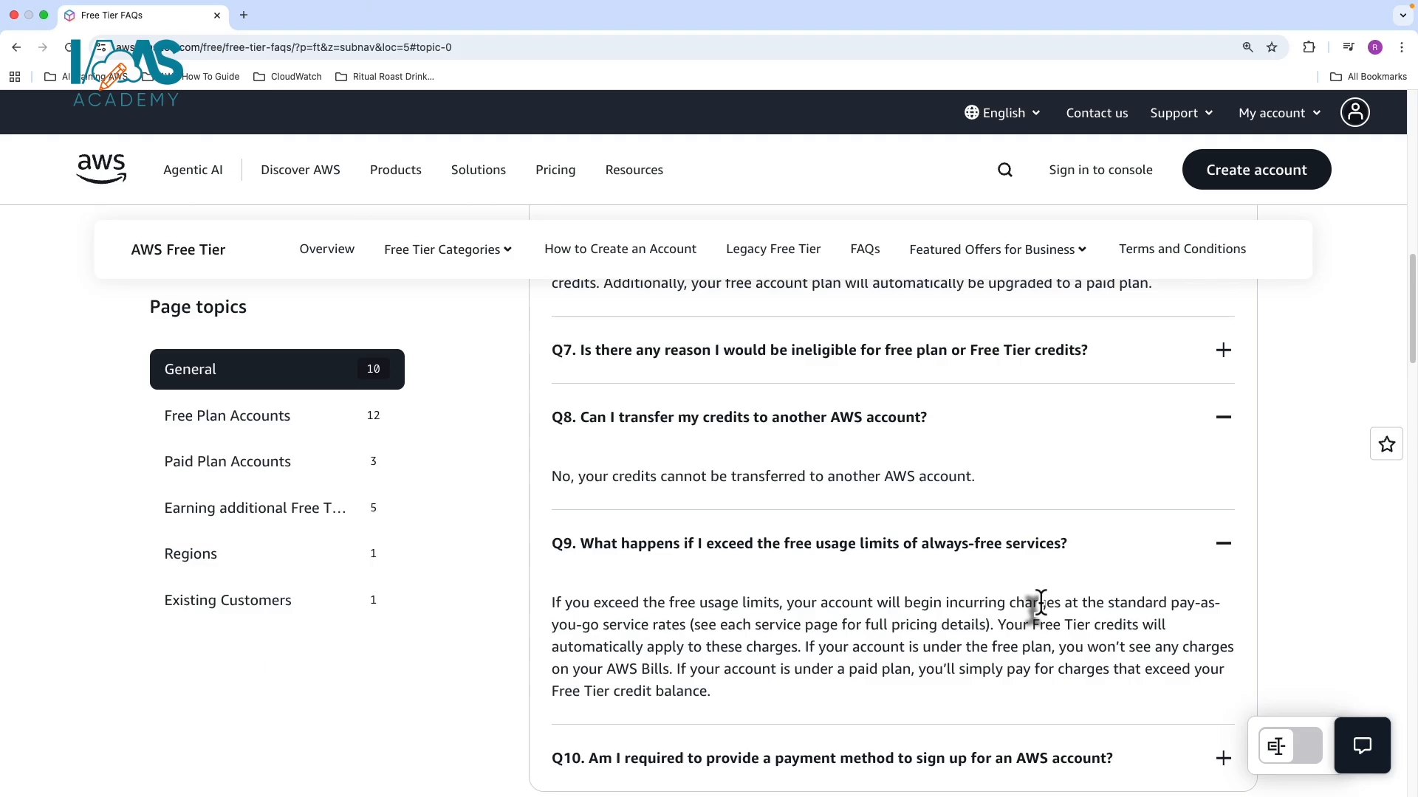
pyautogui.scroll(-3)
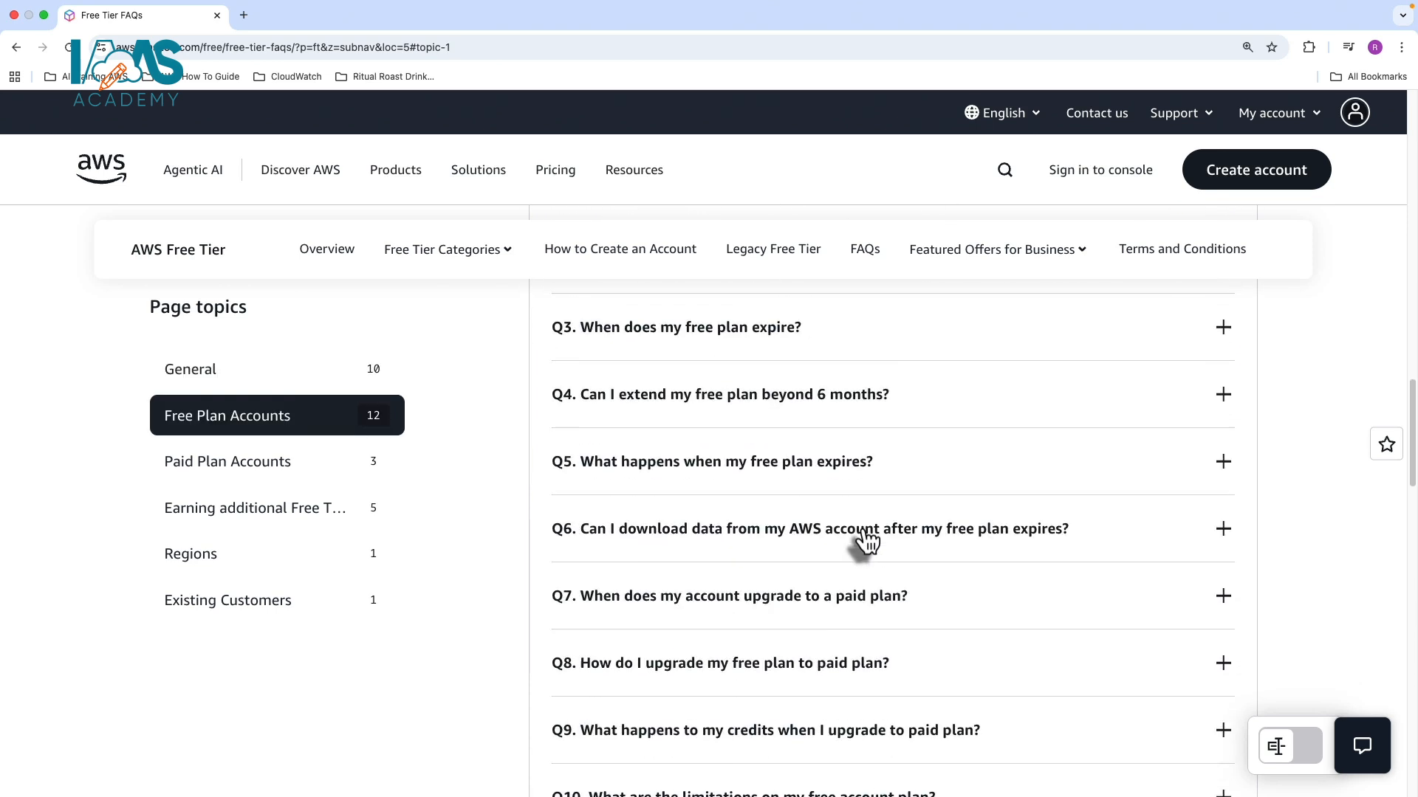
# - Scroll to the Paid Plan Accounts section showing the Q3 six-month credit eligibility answer
pyautogui.scroll(-3)
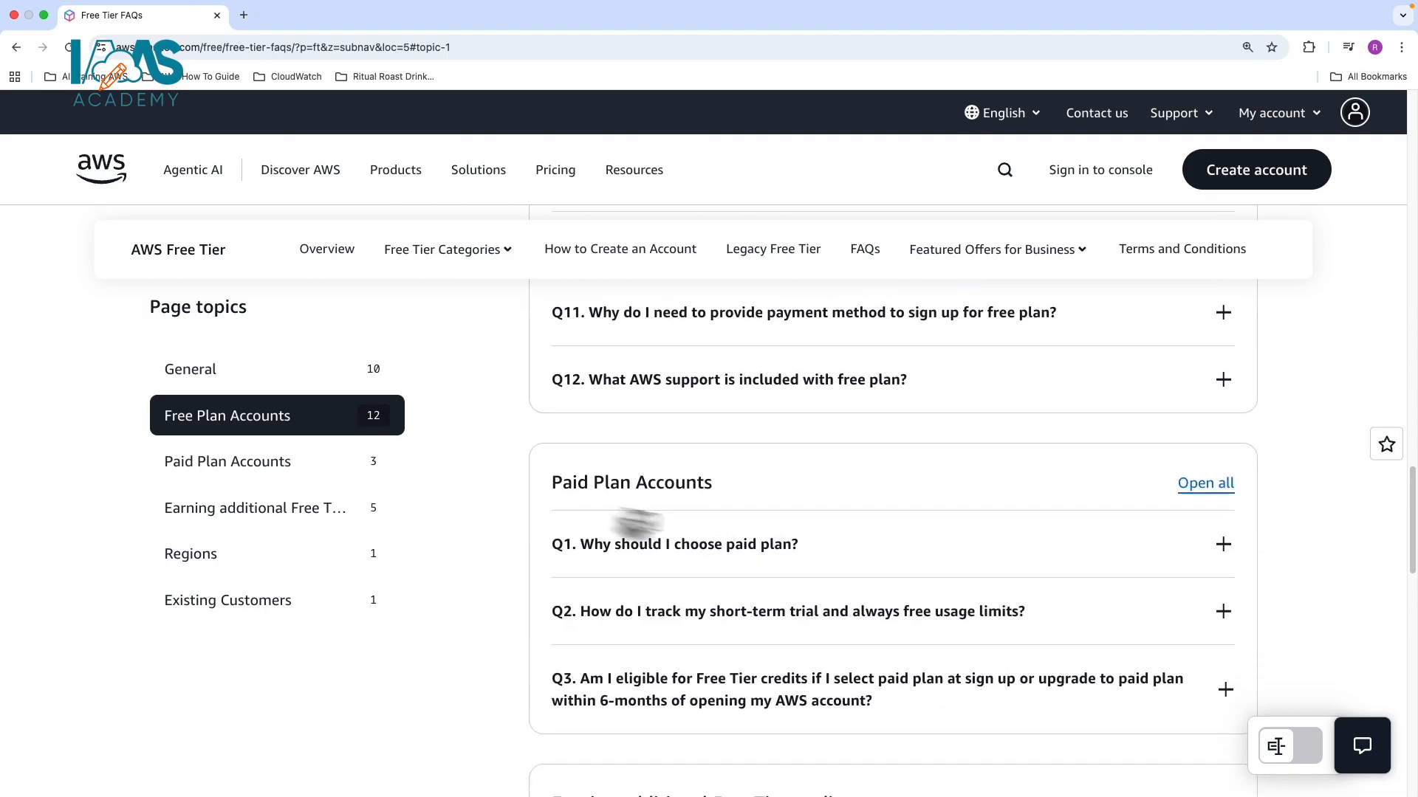
pyautogui.scroll(-3)
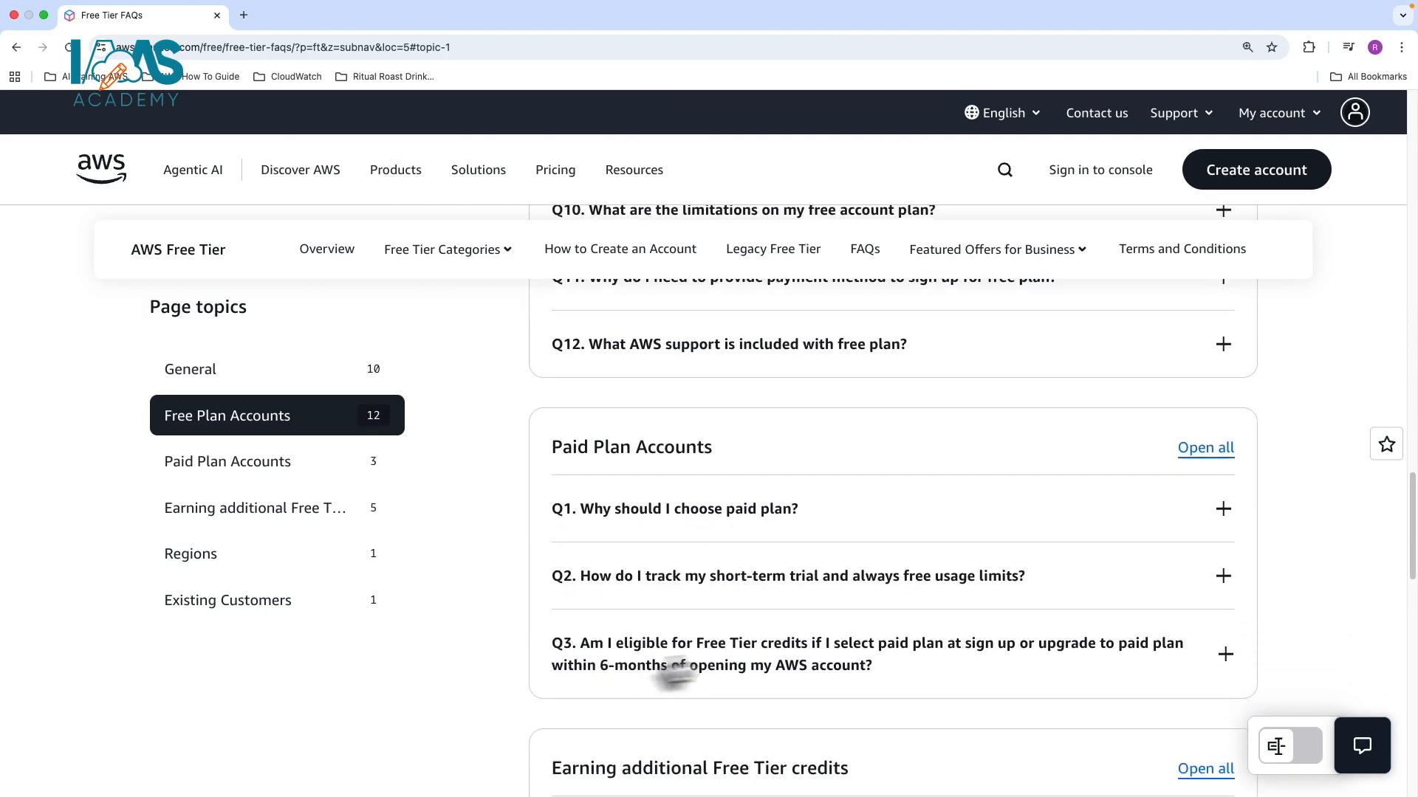
pyautogui.moveTo(915, 675)
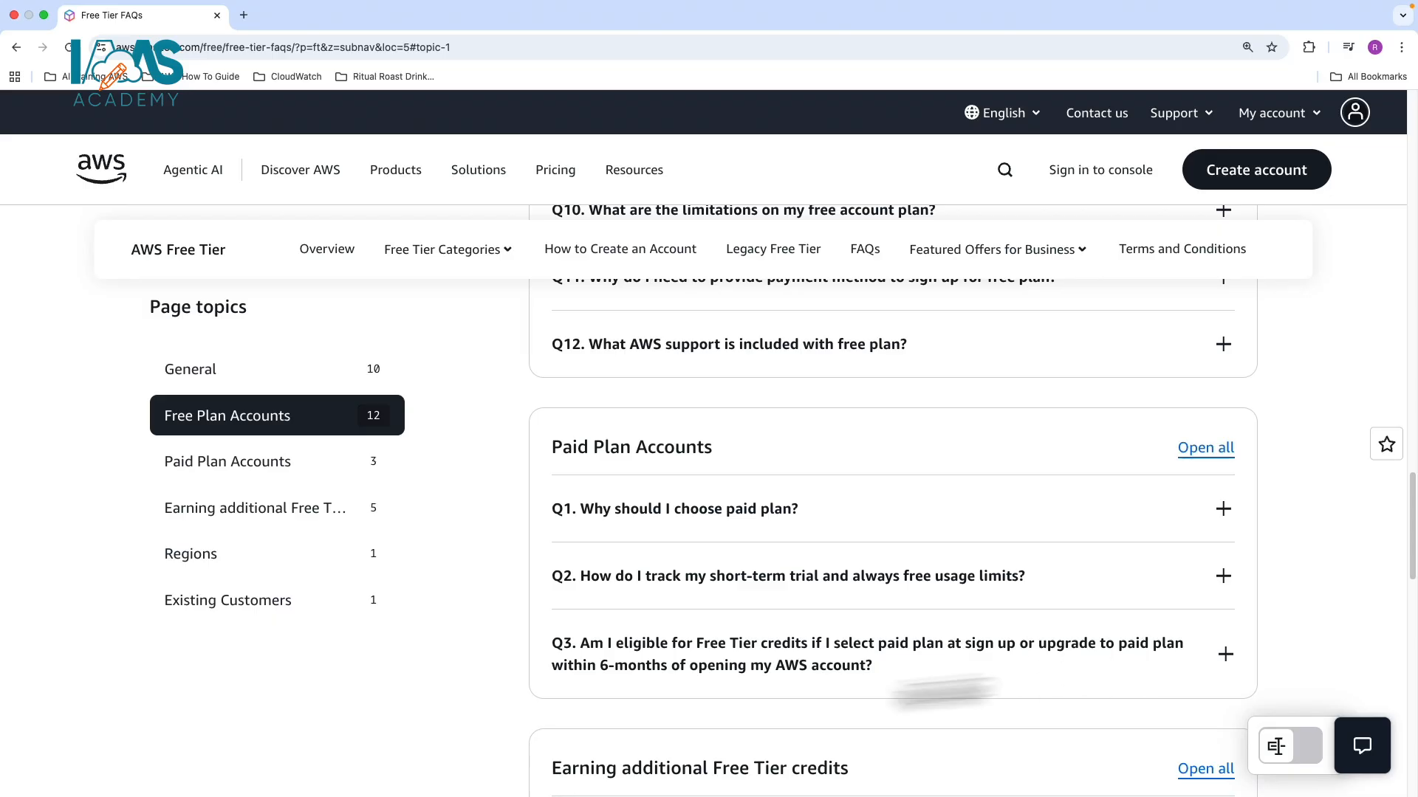
pyautogui.moveTo(938, 682)
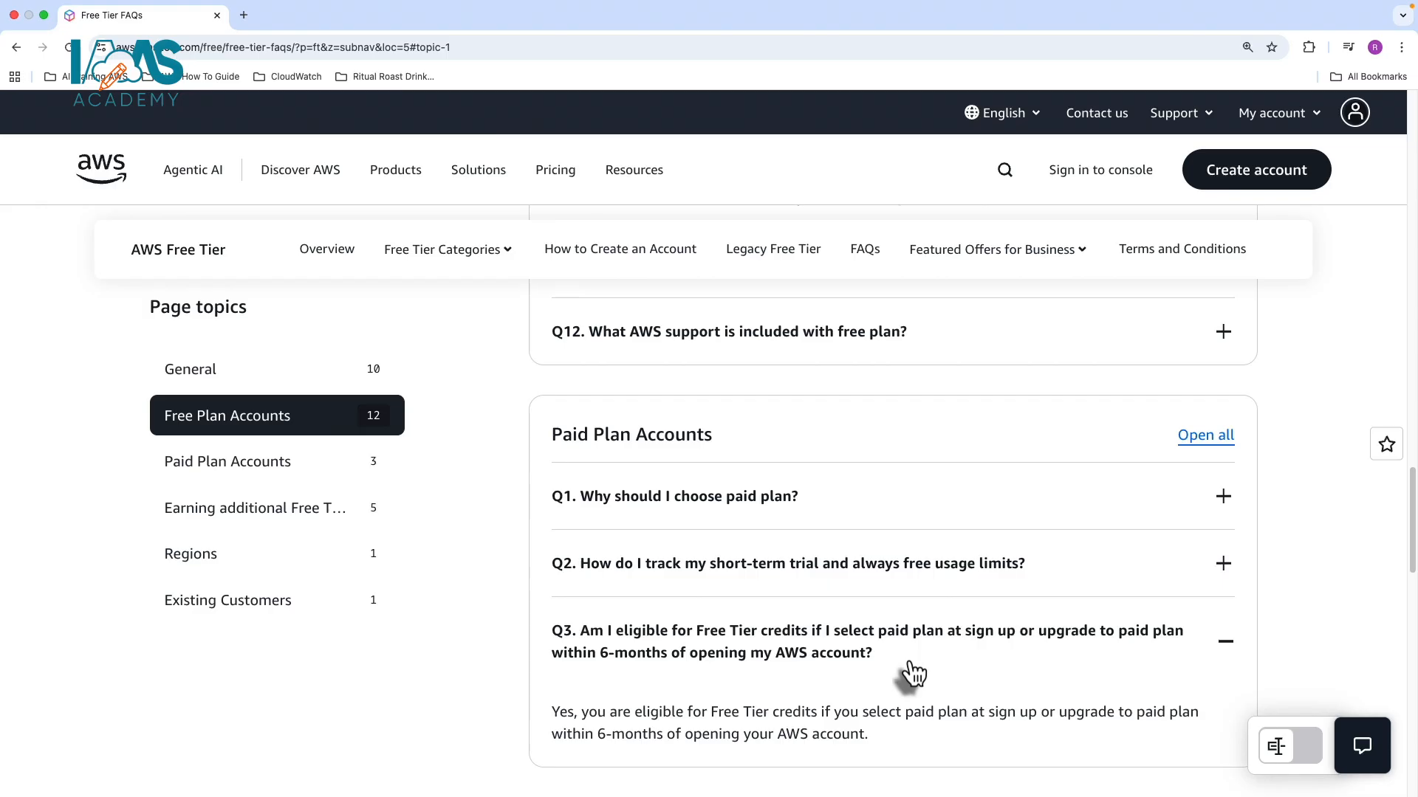
pyautogui.moveTo(882, 682)
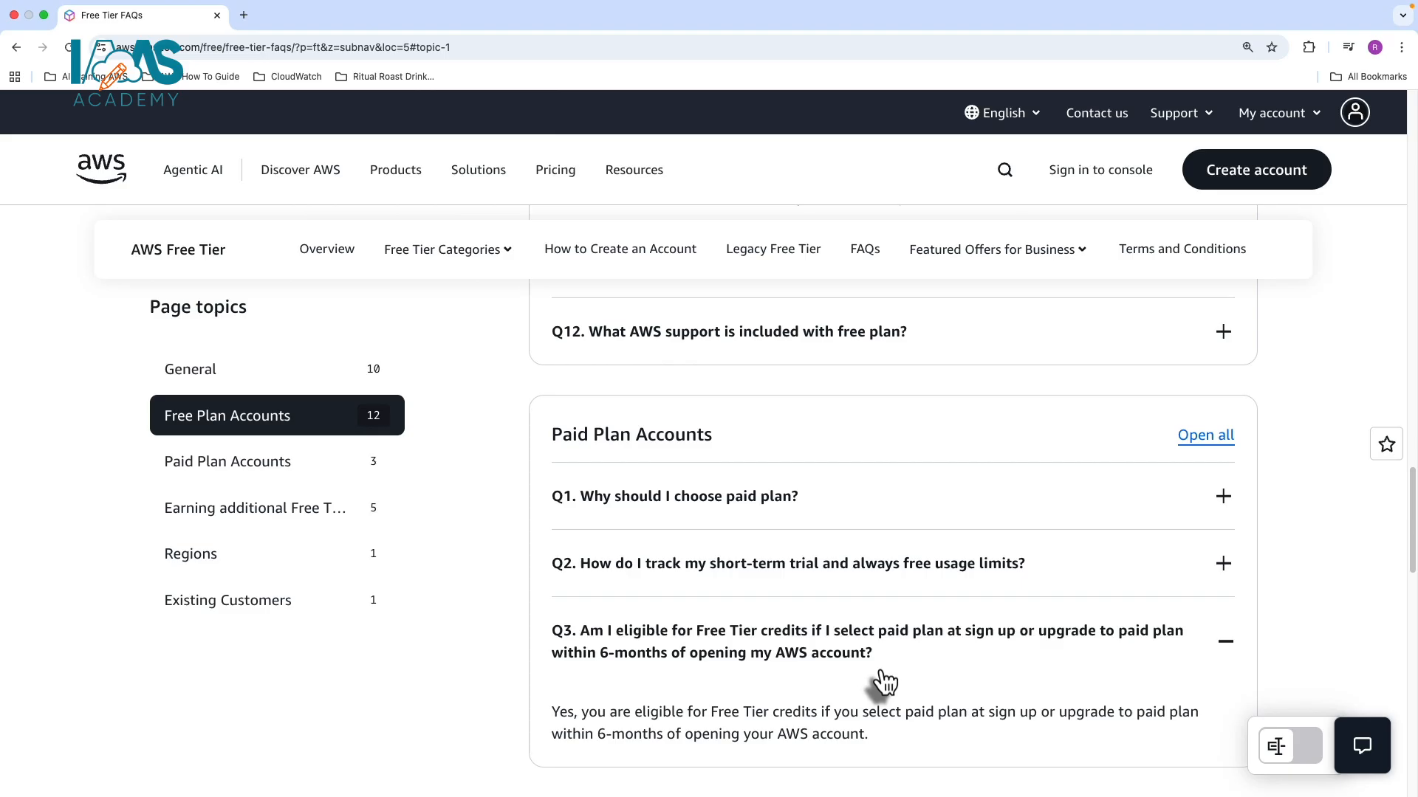
pyautogui.scroll(-3)
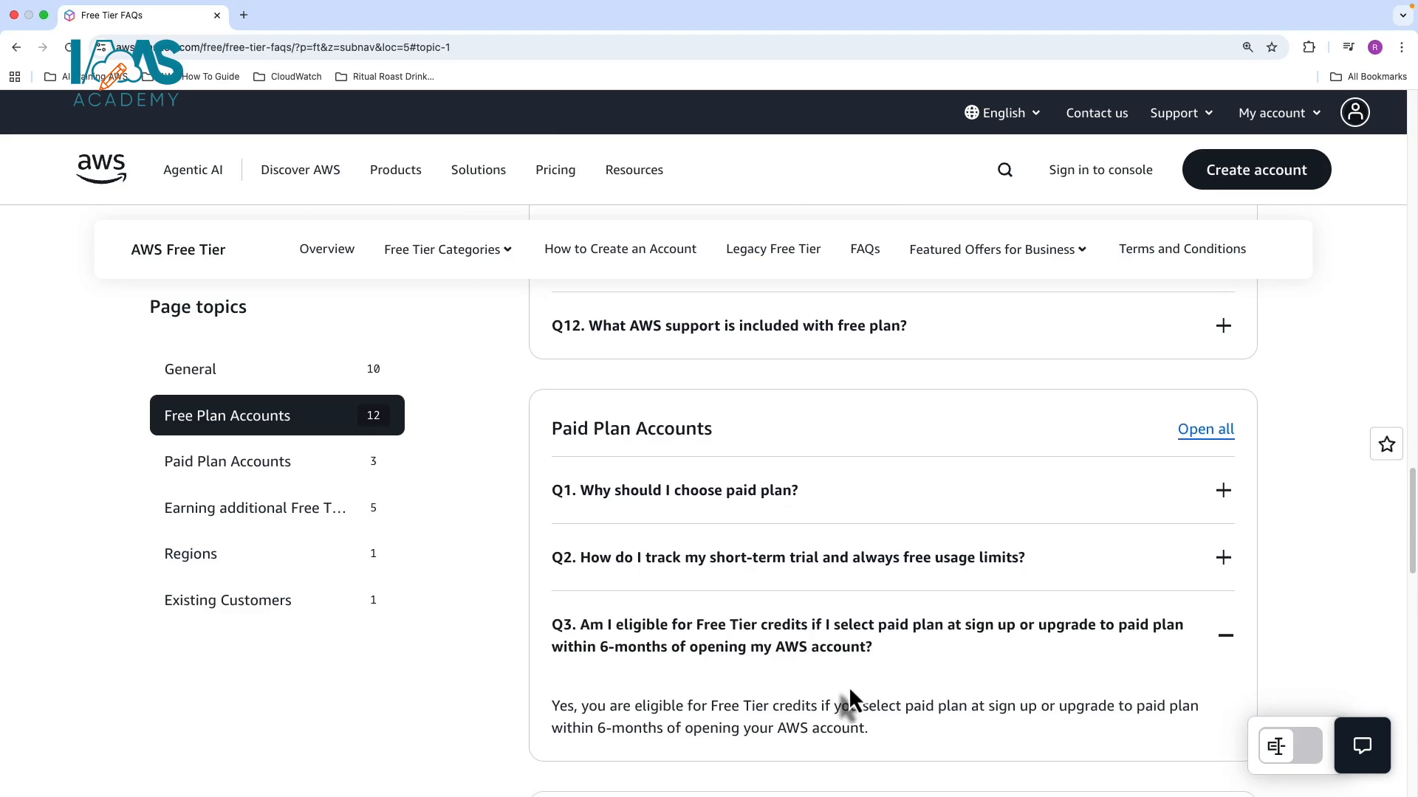